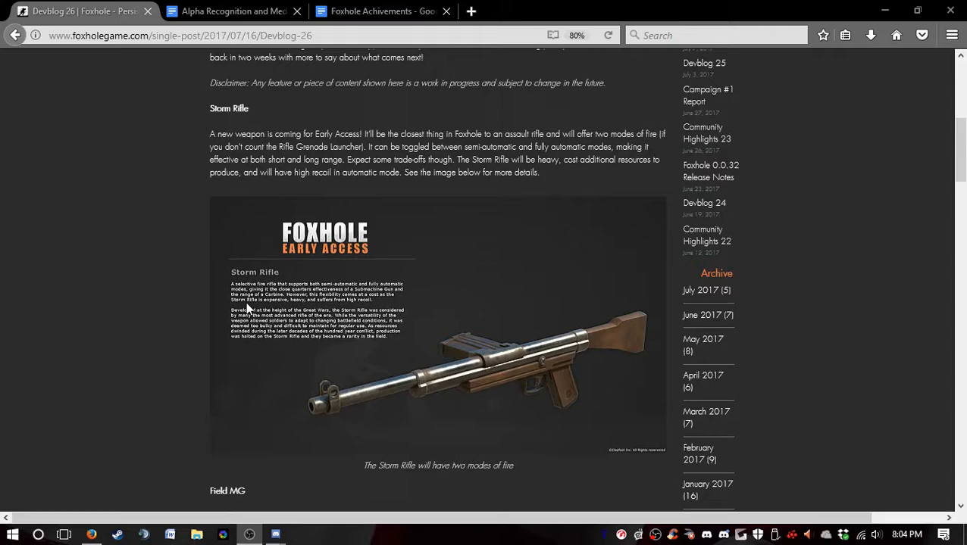
Scroll up to the Devblog 26 post title, date and introduction.
scroll(up, 3)
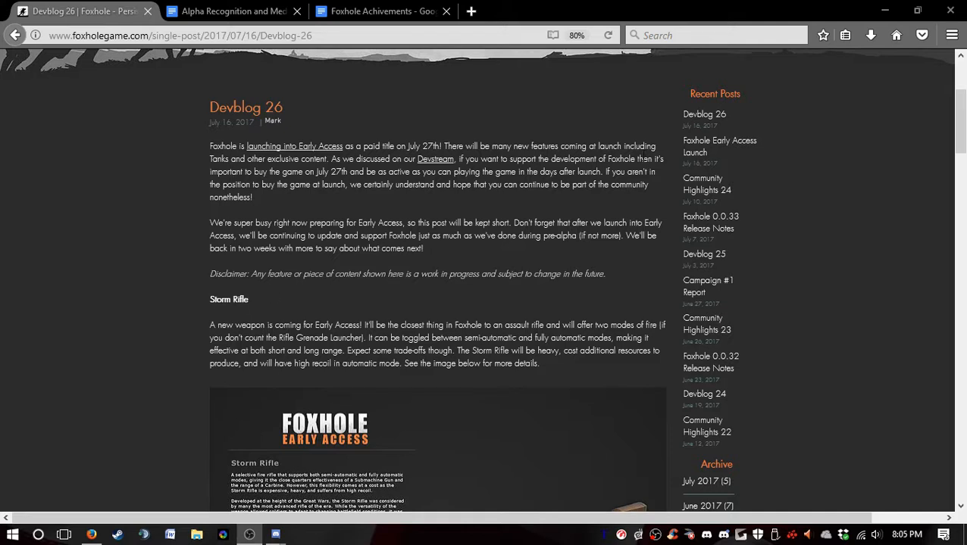
click(893, 534)
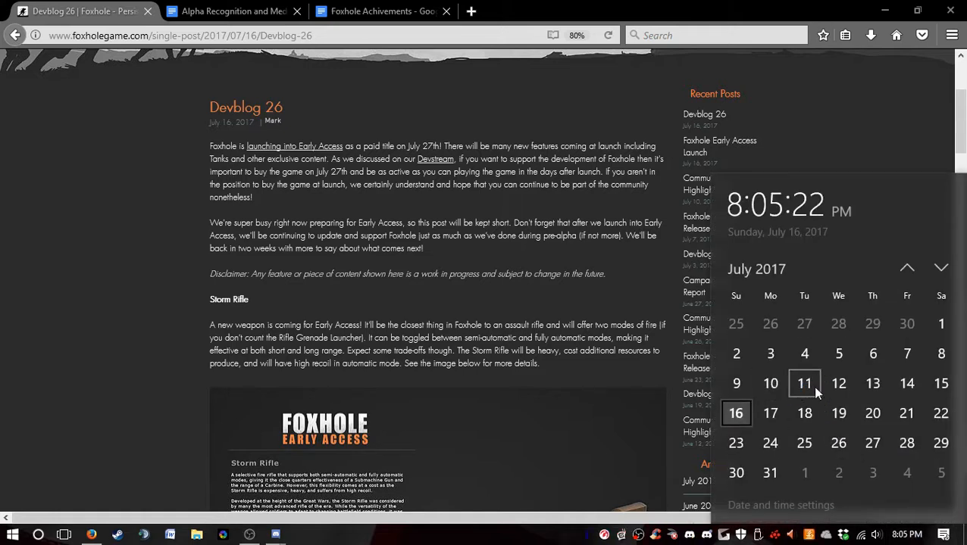
click(858, 132)
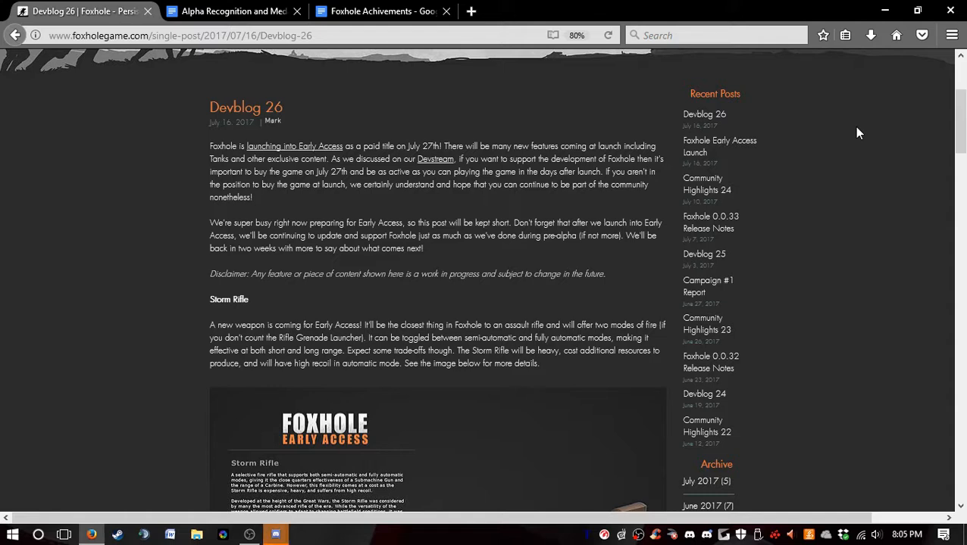
mouse_move(275, 535)
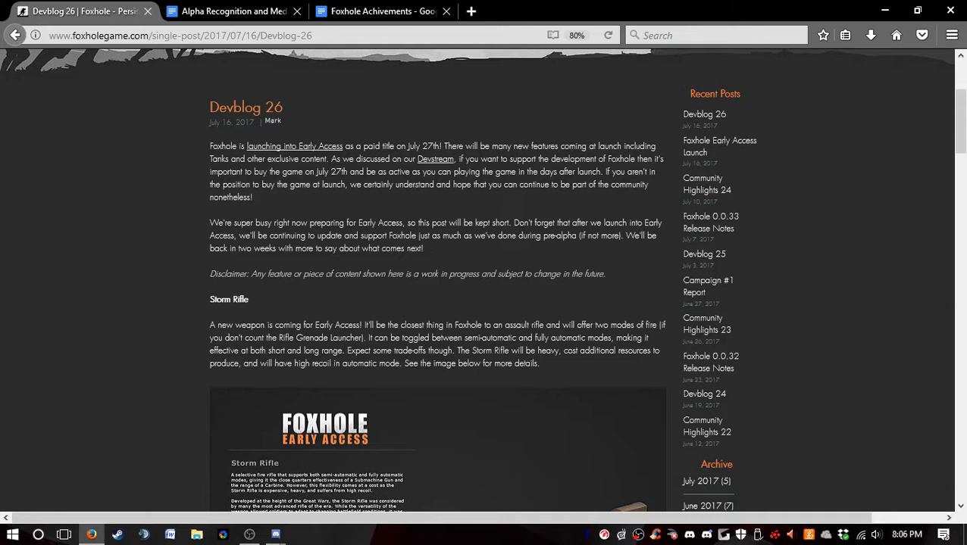
mouse_move(272, 309)
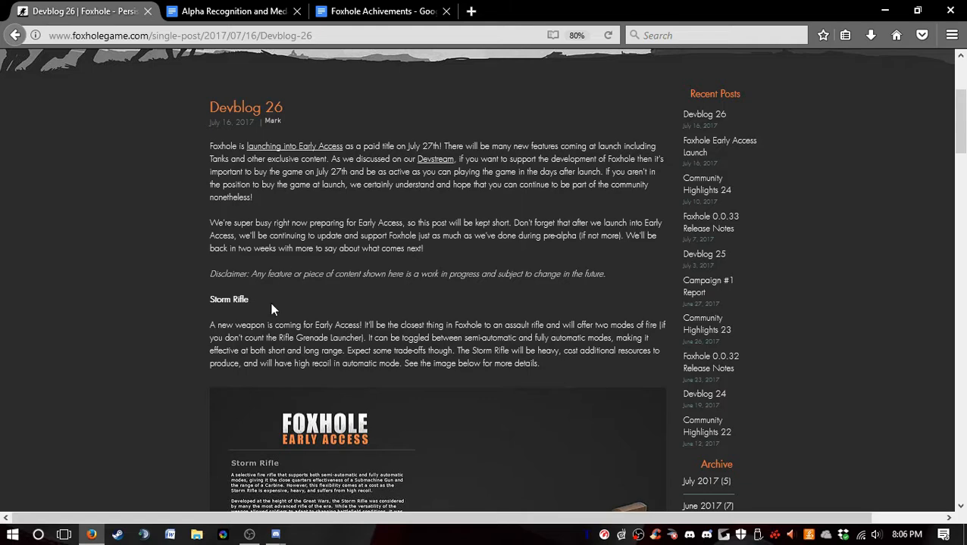
Scroll down to the Storm Rifle section, its illustration and caption.
scroll(down, 3)
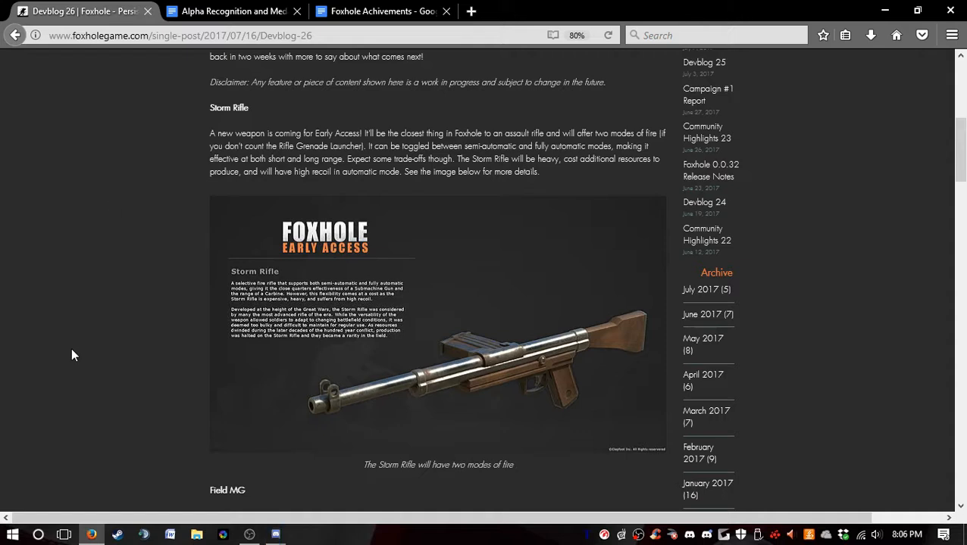
mouse_move(275, 534)
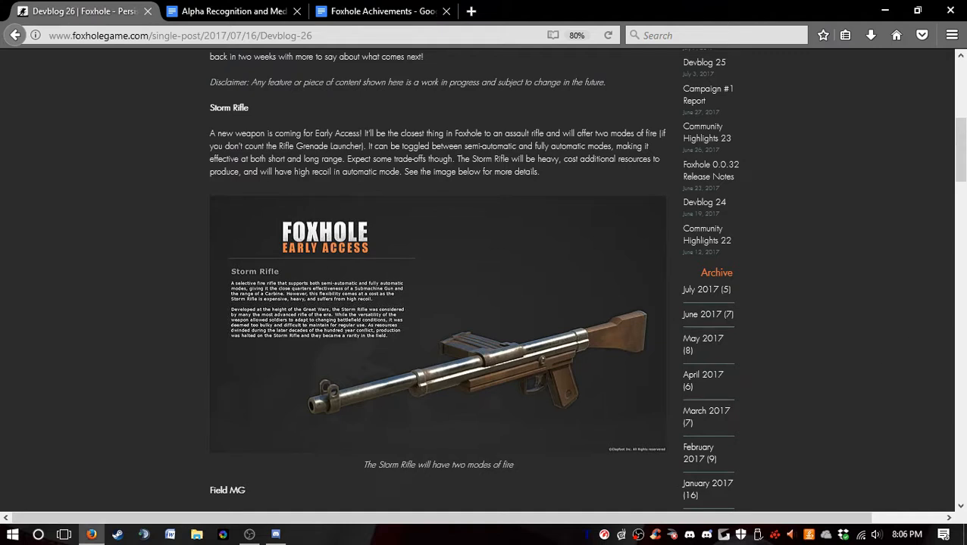
mouse_move(827, 282)
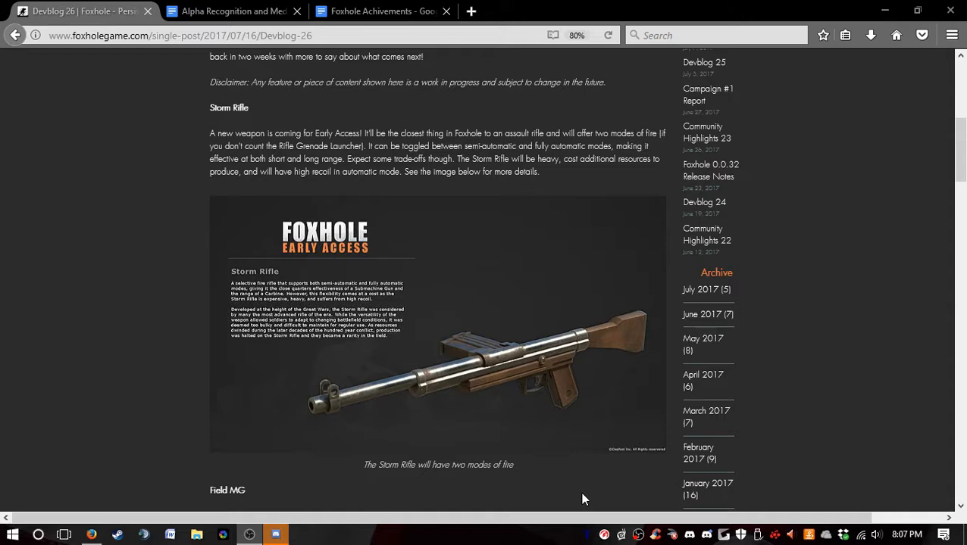
drag(210, 133, 539, 171)
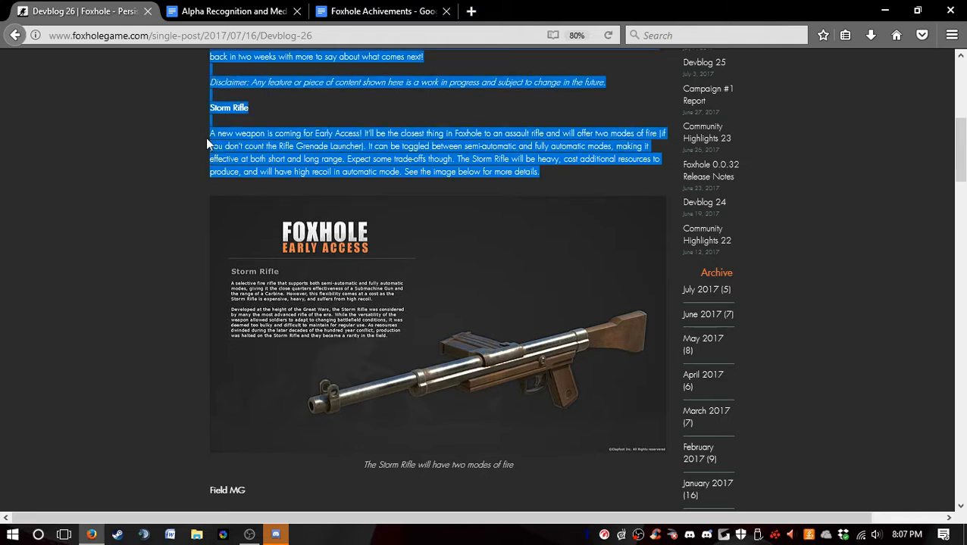
click(551, 180)
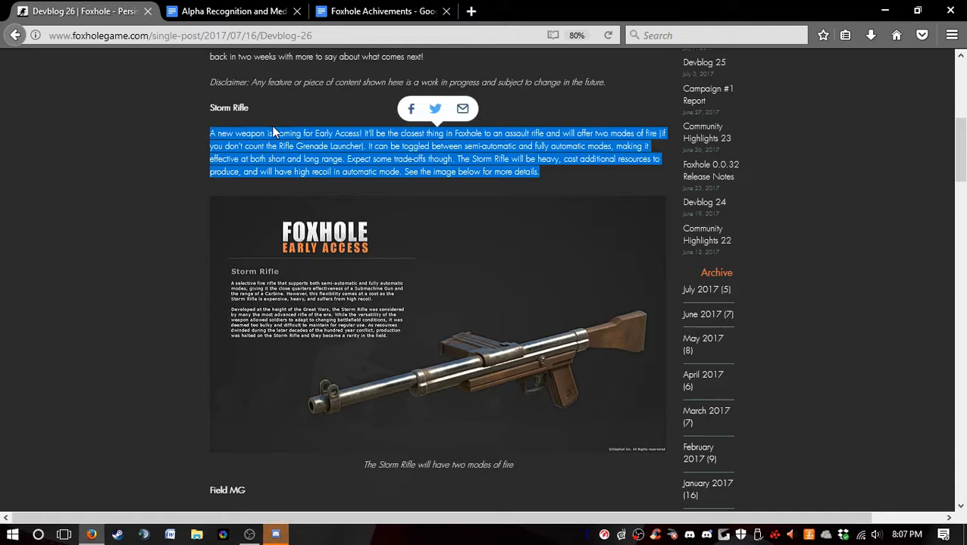
mouse_move(181, 138)
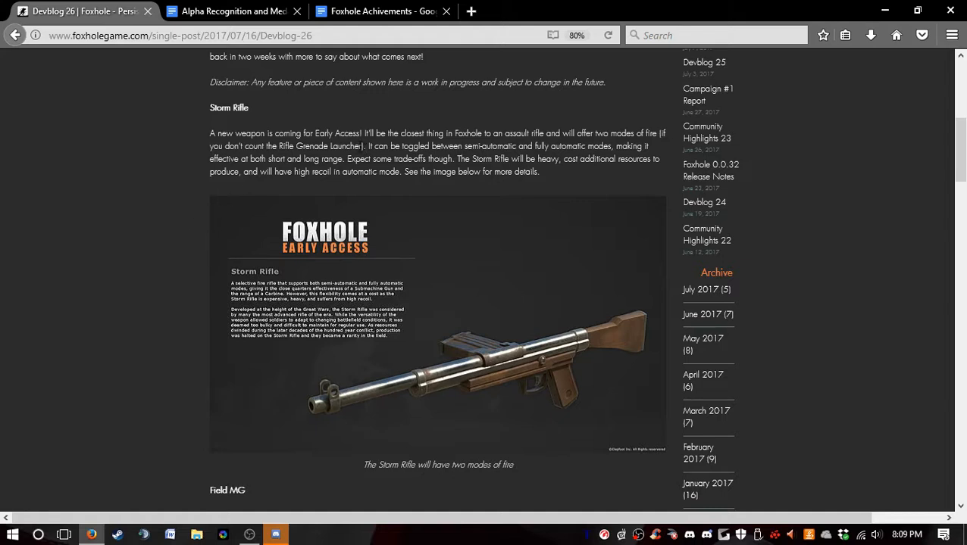
Scroll past the Storm Rifle illustration to the Field MG opening paragraph.
double_click(319, 145)
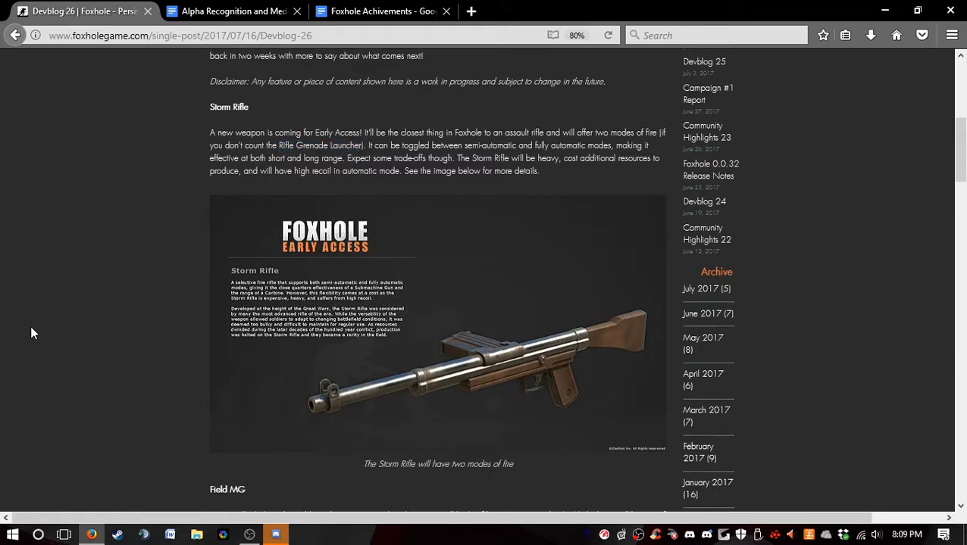
scroll(down, 3)
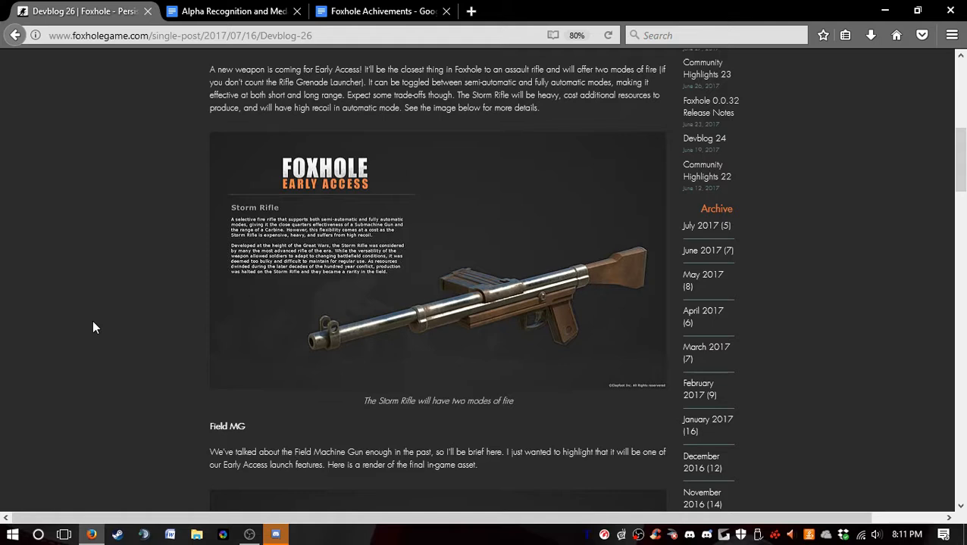
mouse_move(230, 317)
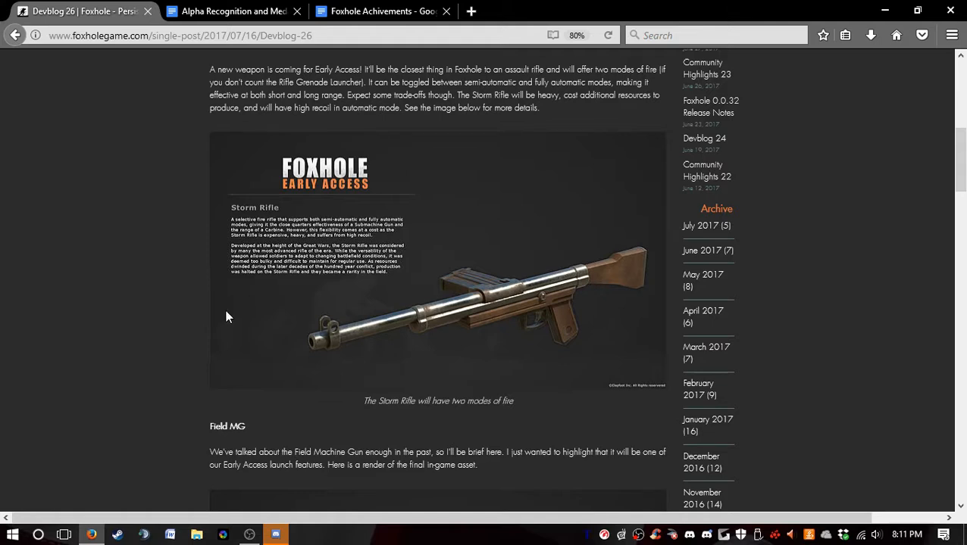
mouse_move(370, 290)
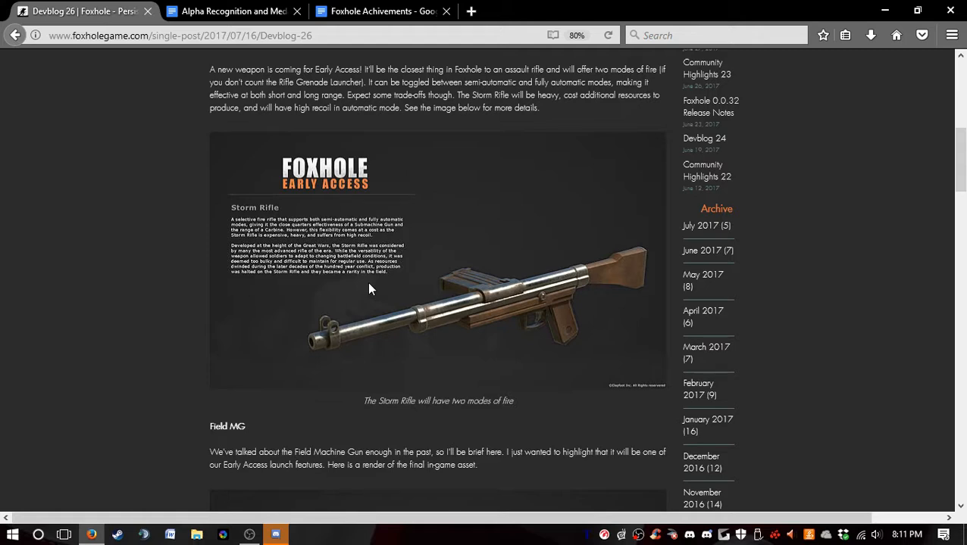
Scroll to the full Field Machine Gun render and the Profile Profiles heading.
scroll(down, 3)
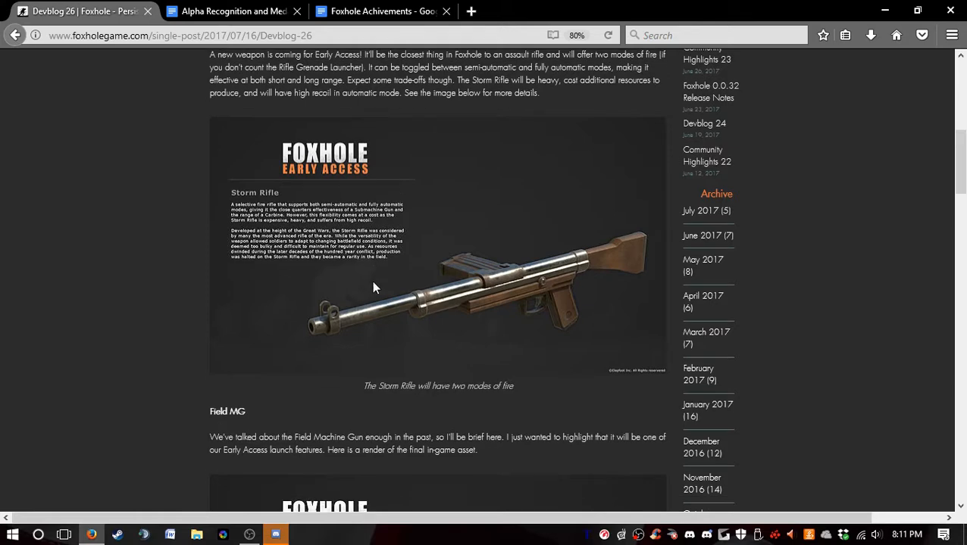
scroll(down, 3)
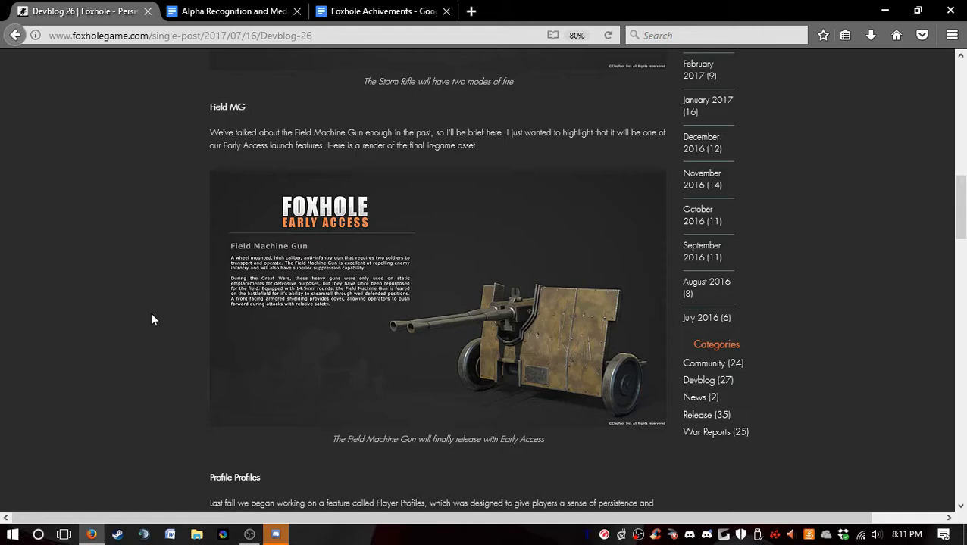
scroll(down, 3)
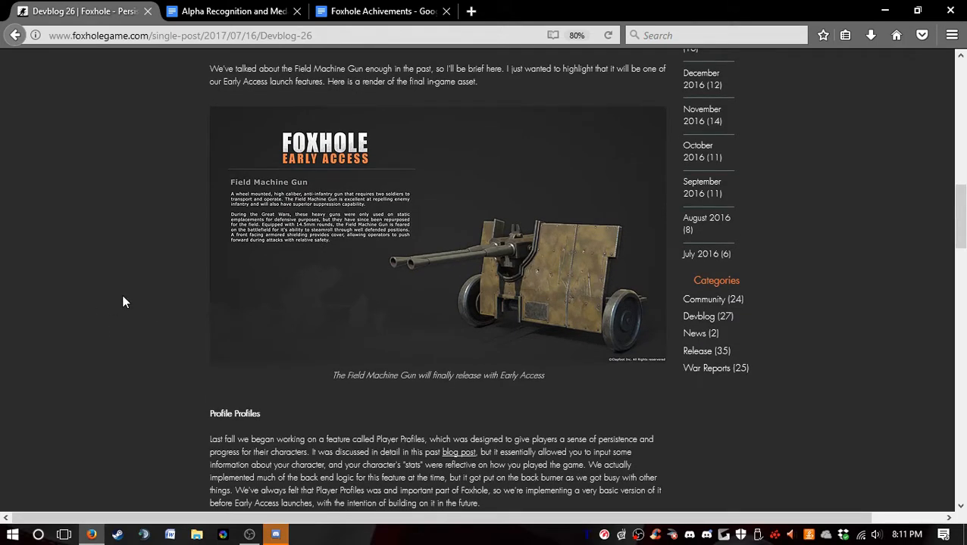
mouse_move(576, 237)
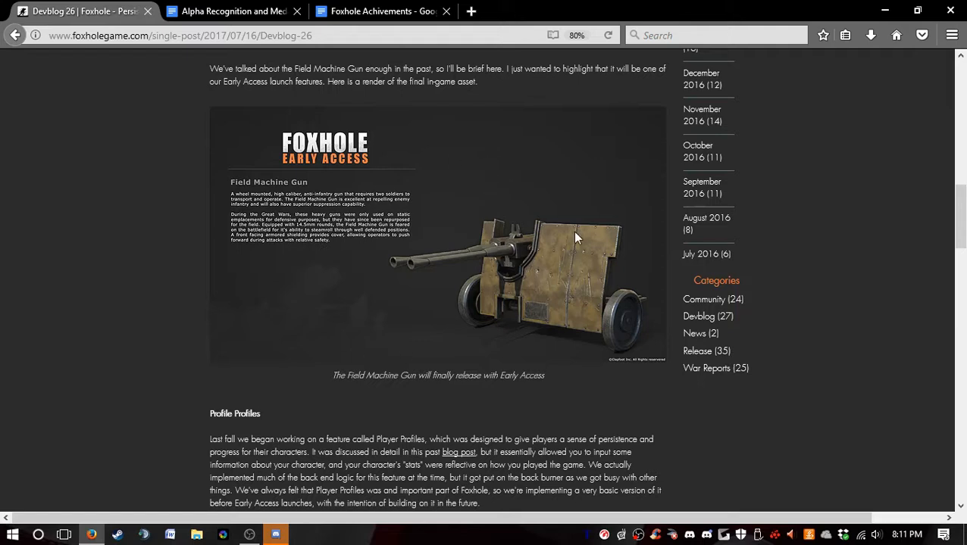
mouse_move(364, 233)
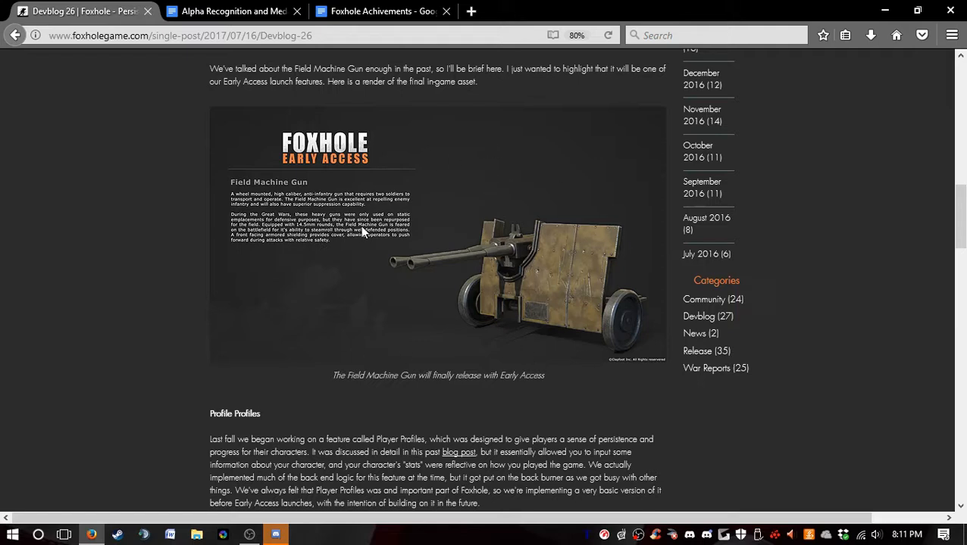
mouse_move(4, 390)
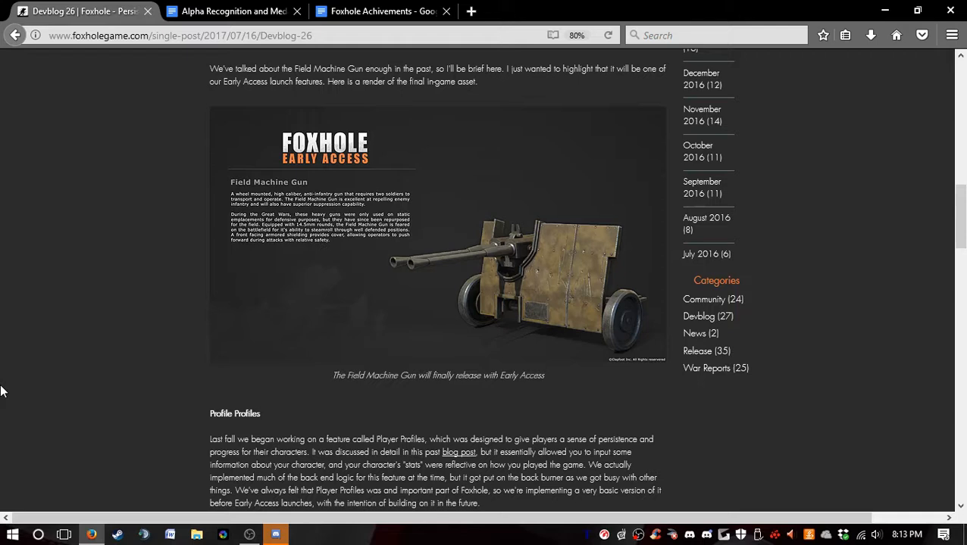
mouse_move(531, 388)
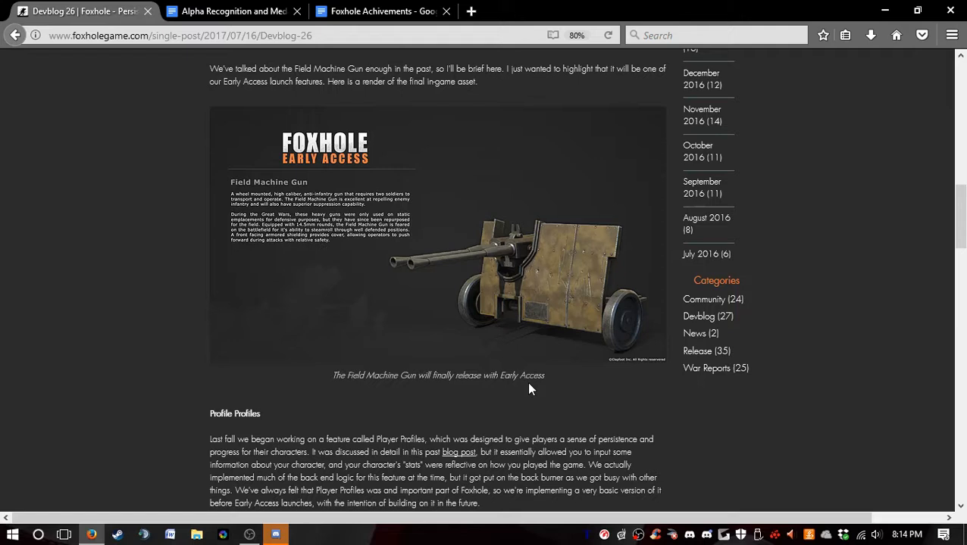
mouse_move(288, 341)
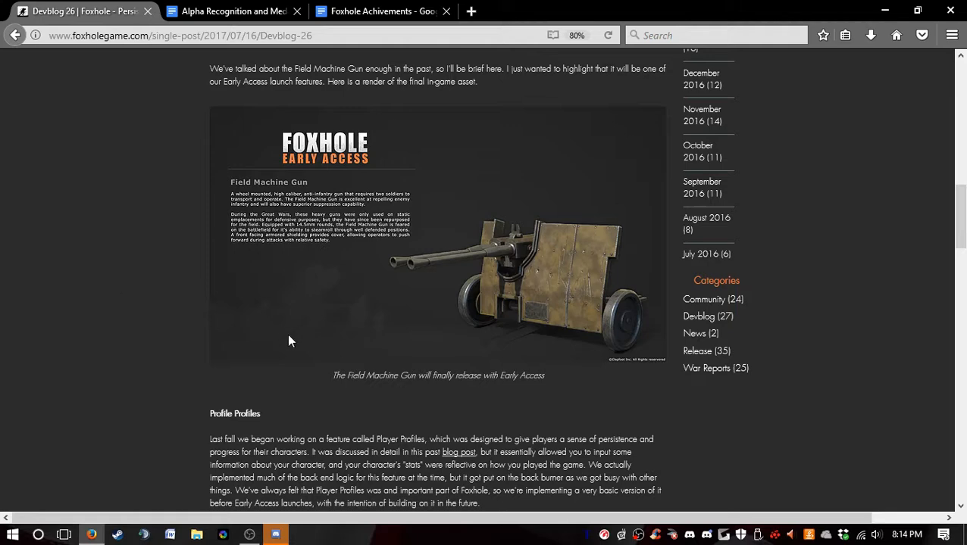
Scroll through Profile Profiles and highlight its opening paragraph.
scroll(down, 3)
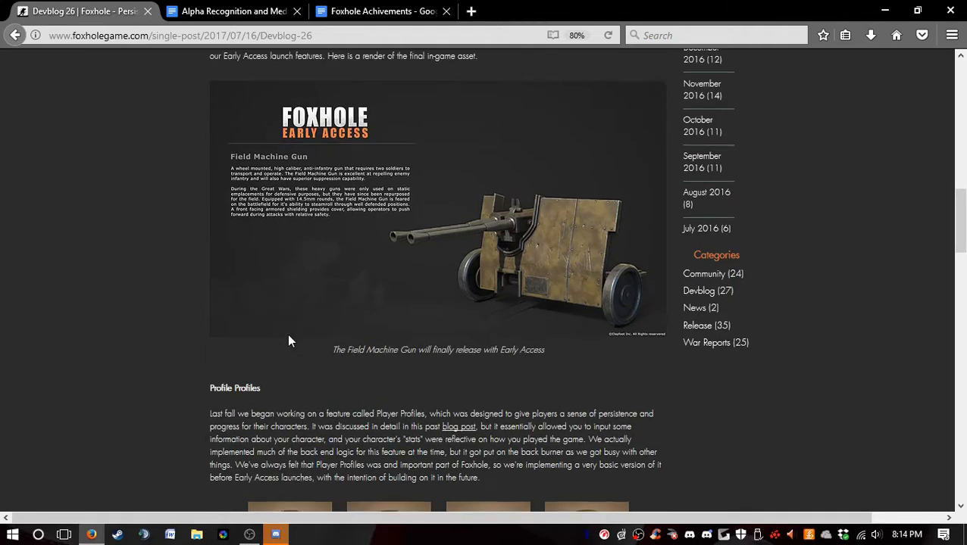
scroll(down, 3)
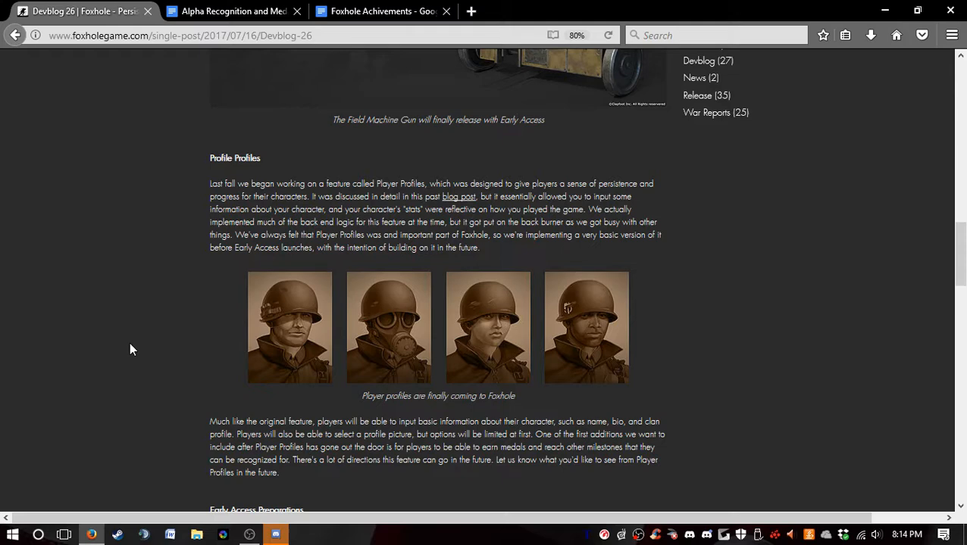
scroll(down, 3)
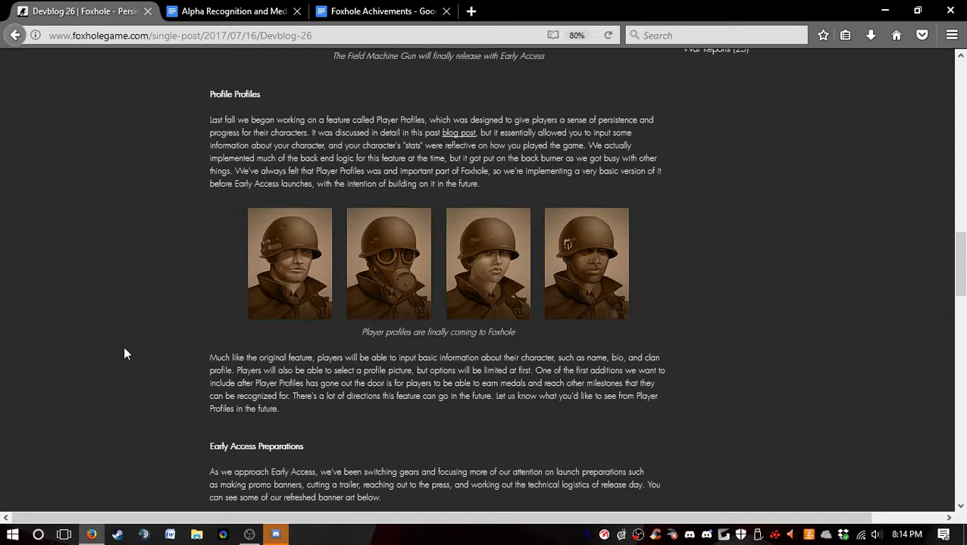
scroll(down, 3)
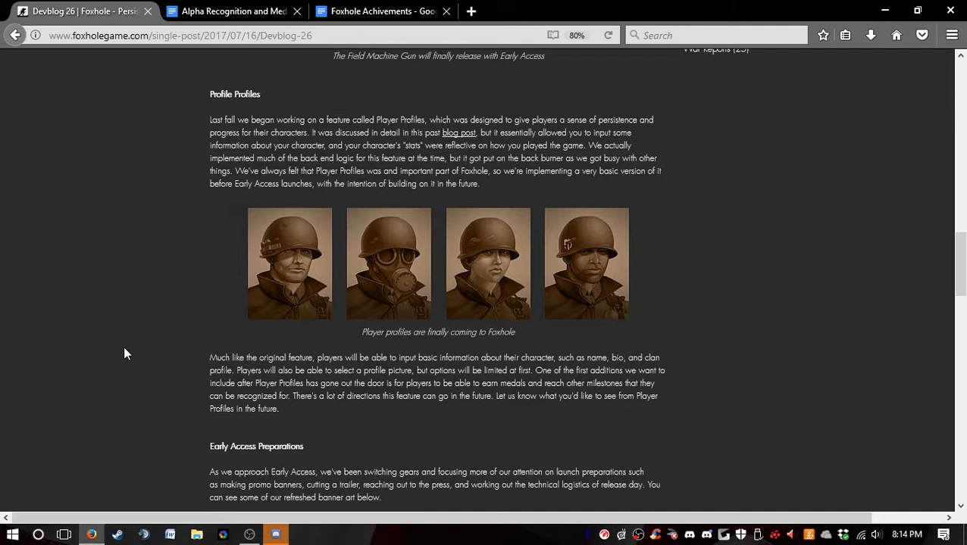
mouse_move(273, 435)
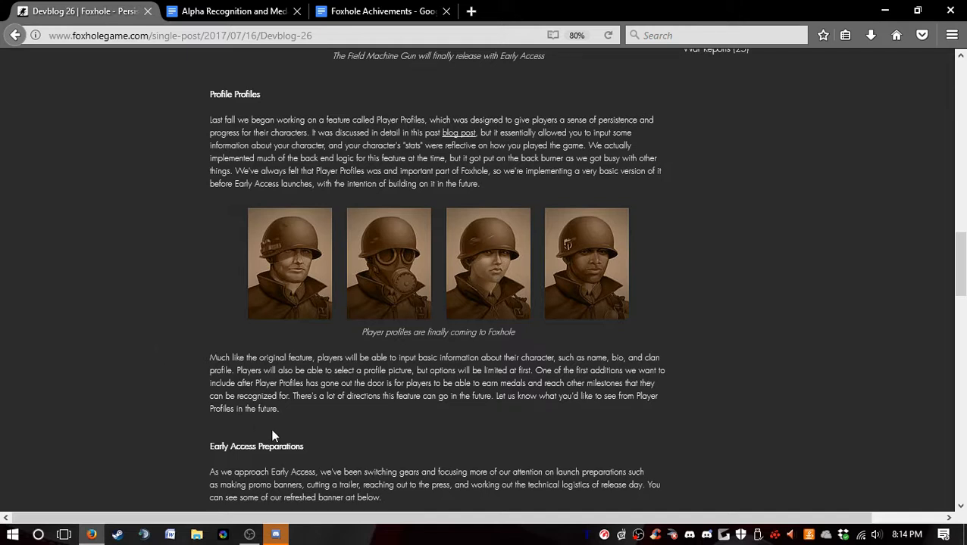
mouse_move(754, 292)
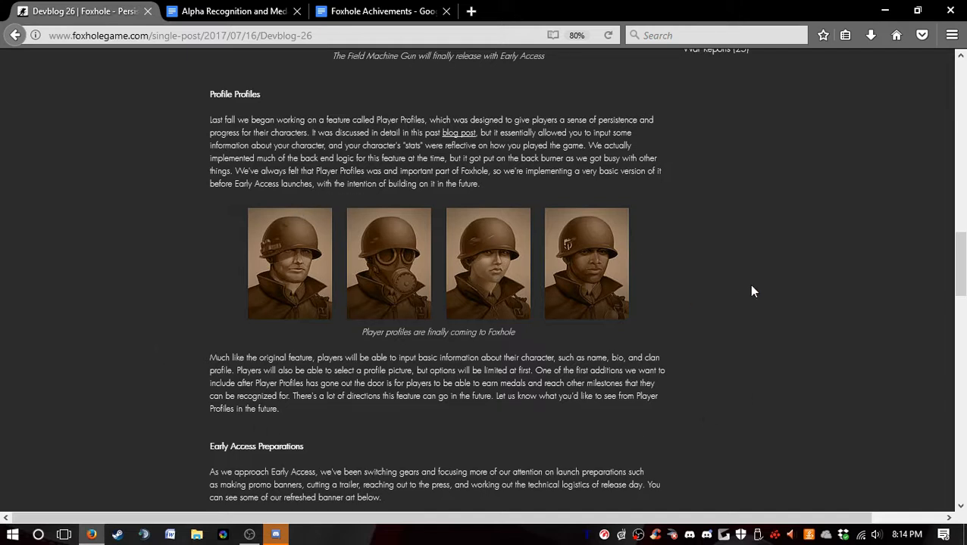
mouse_move(213, 102)
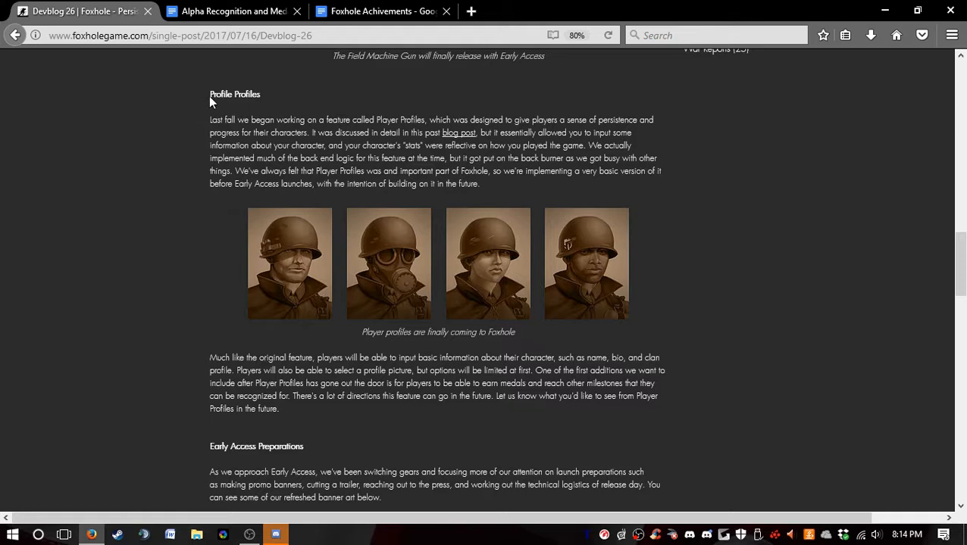
mouse_move(266, 102)
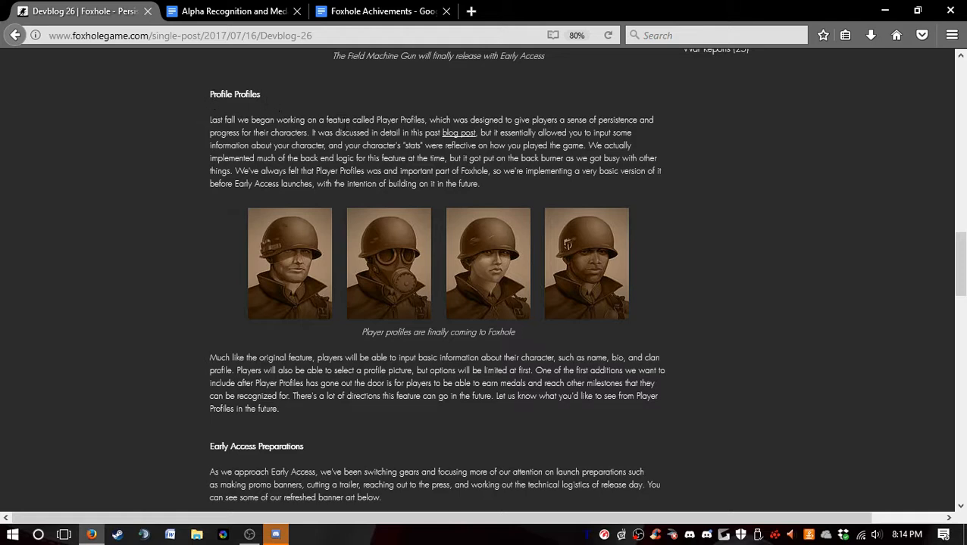
mouse_move(457, 132)
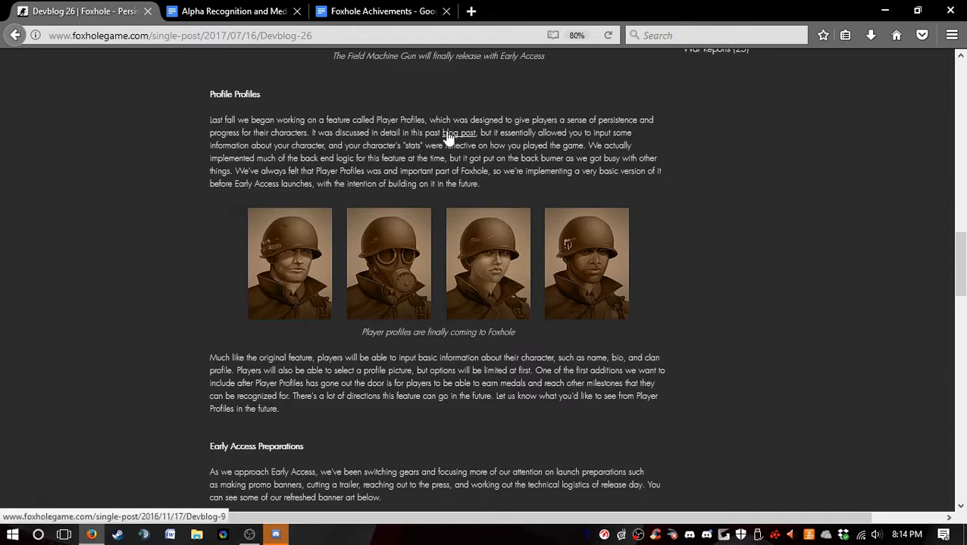
drag(331, 55, 428, 158)
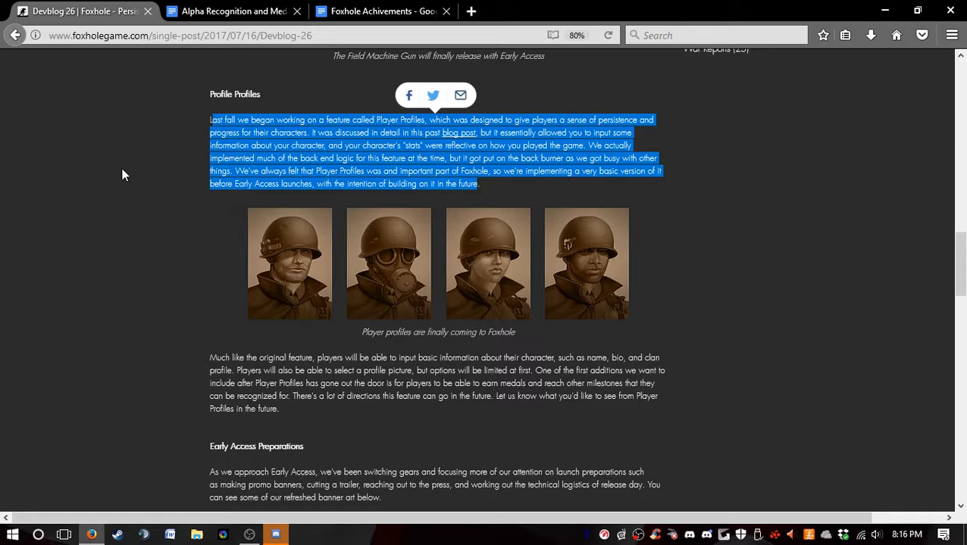
Scroll past Early Access Preparations to the Foxhole banner art.
scroll(down, 3)
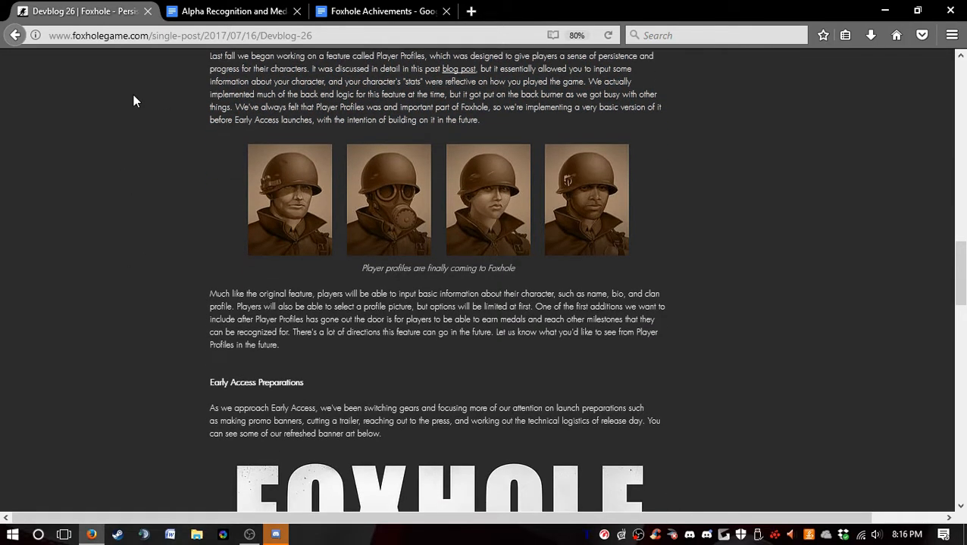
mouse_move(223, 232)
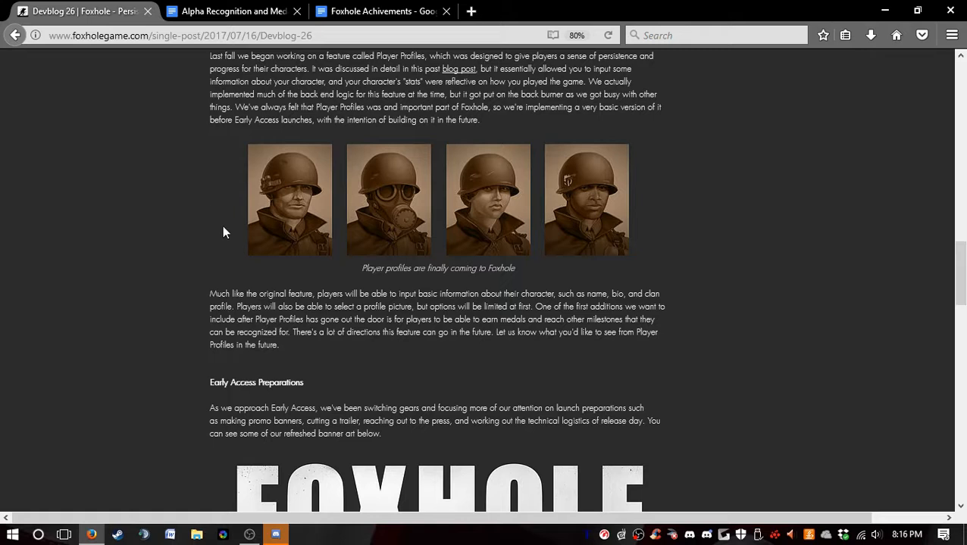
mouse_move(337, 243)
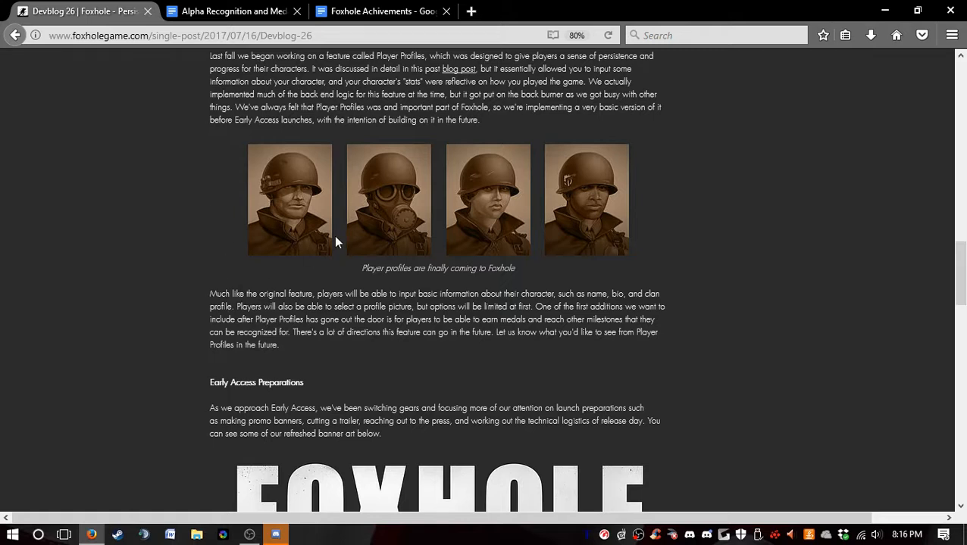
mouse_move(514, 251)
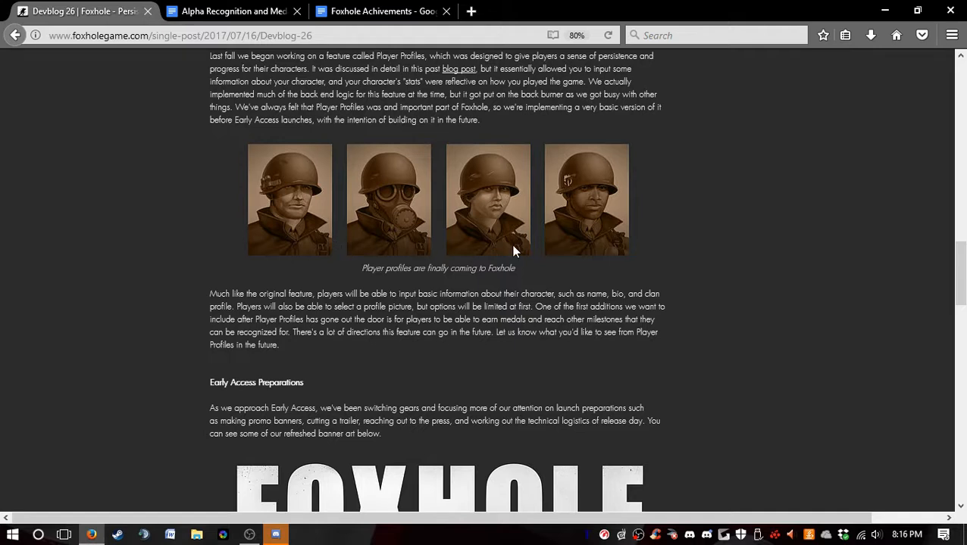
mouse_move(379, 240)
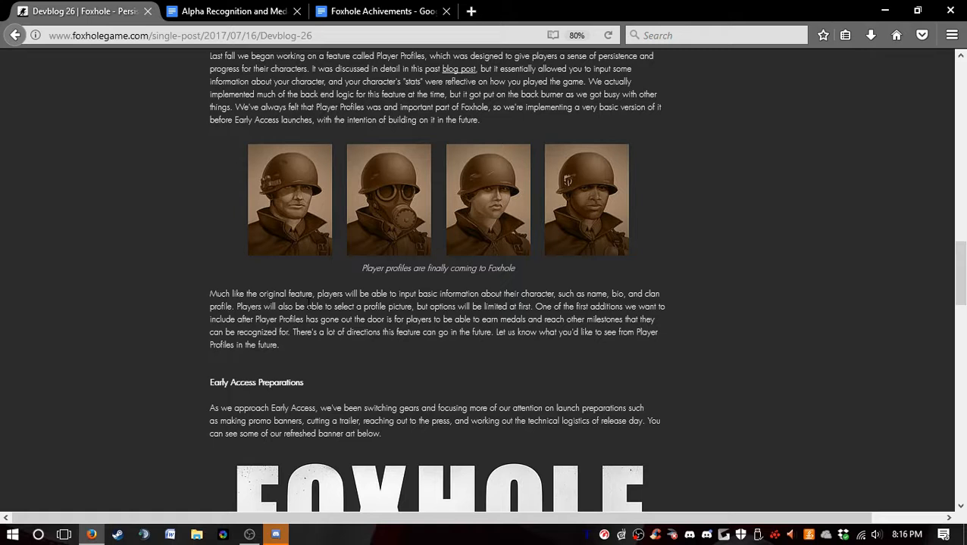
mouse_move(51, 252)
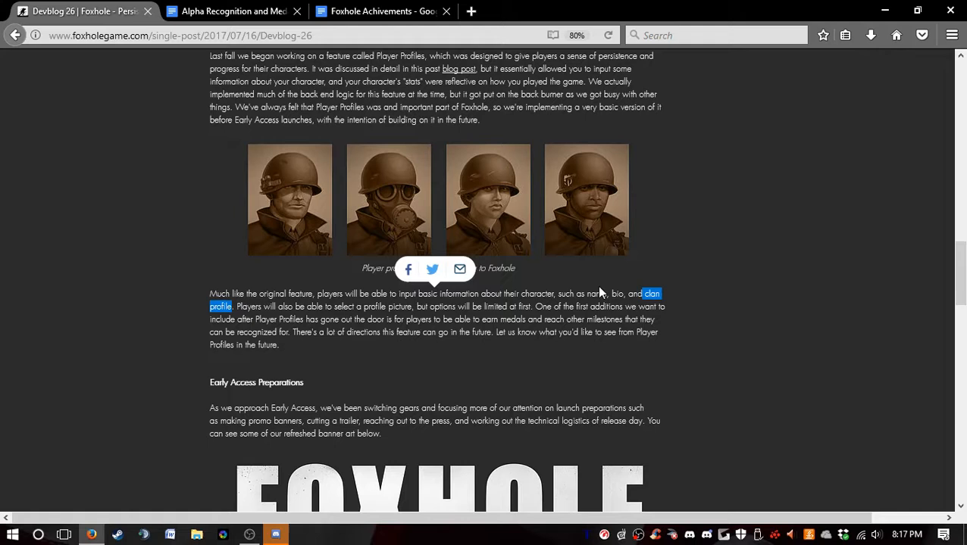
mouse_move(908, 6)
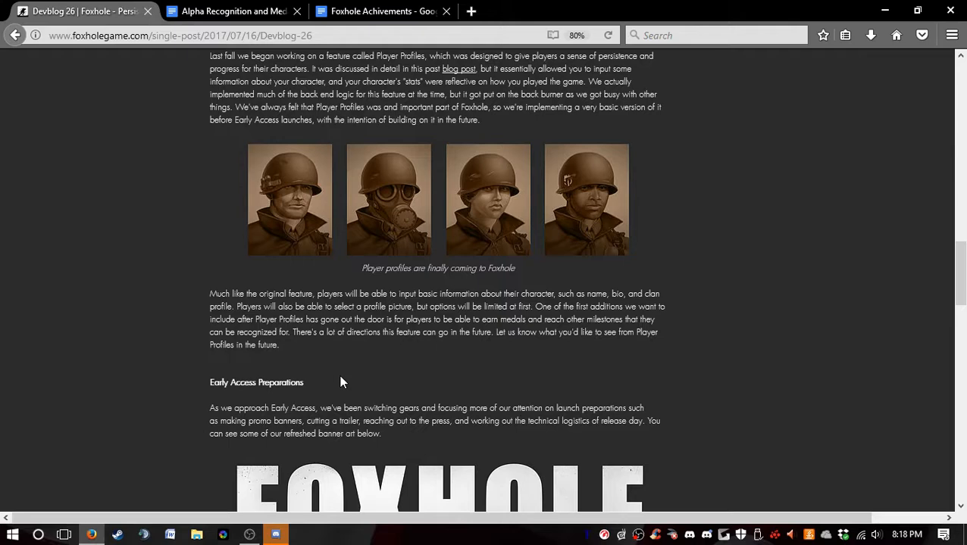
Scroll until both refreshed Foxhole logo designs and captions are fully visible.
scroll(down, 3)
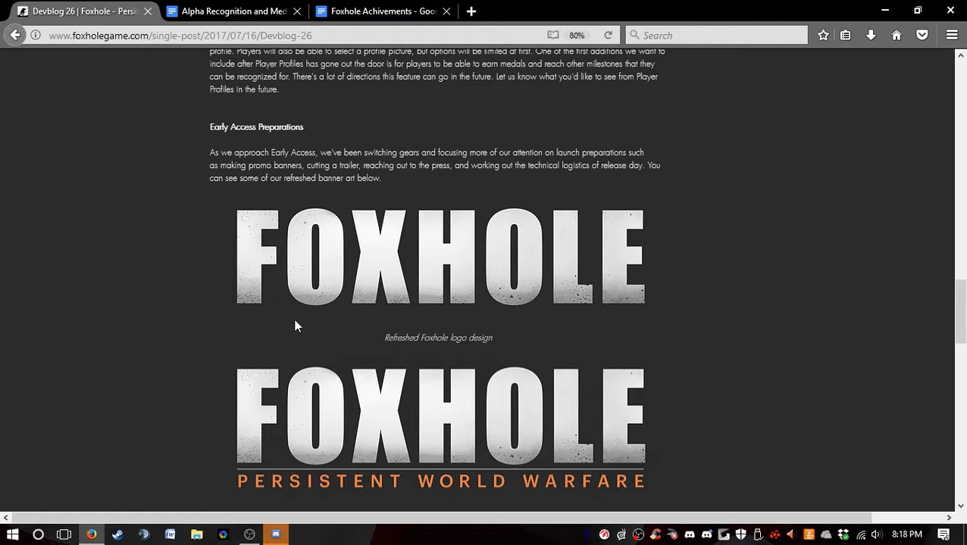
scroll(down, 3)
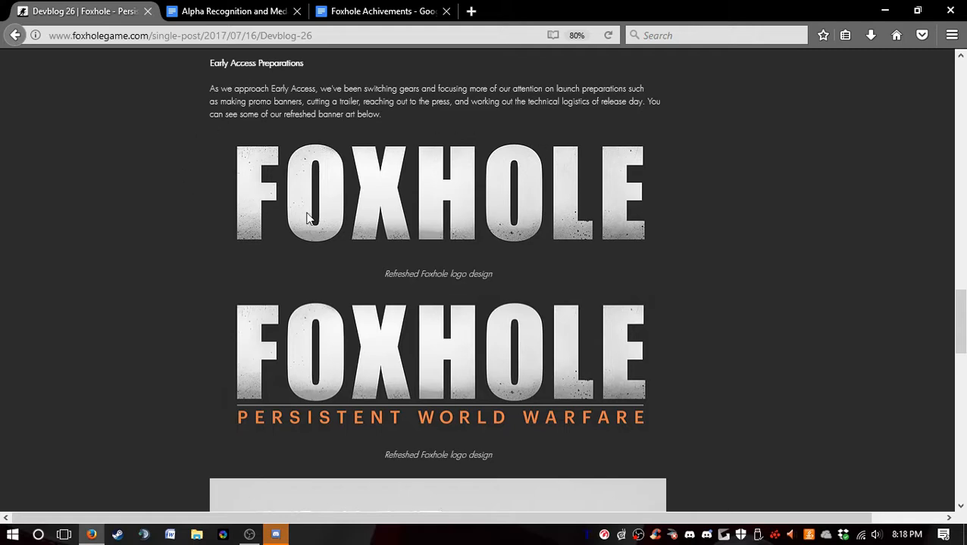
scroll(down, 3)
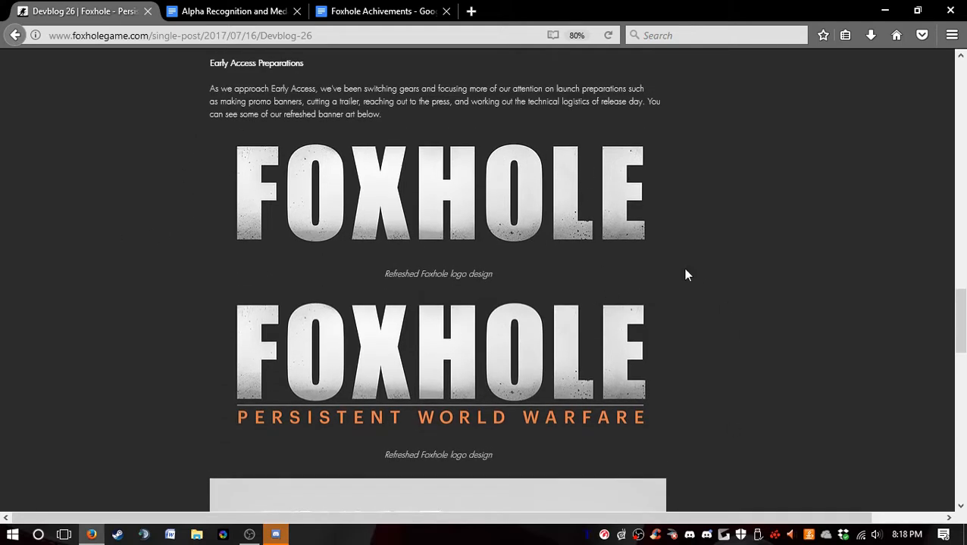
scroll(down, 3)
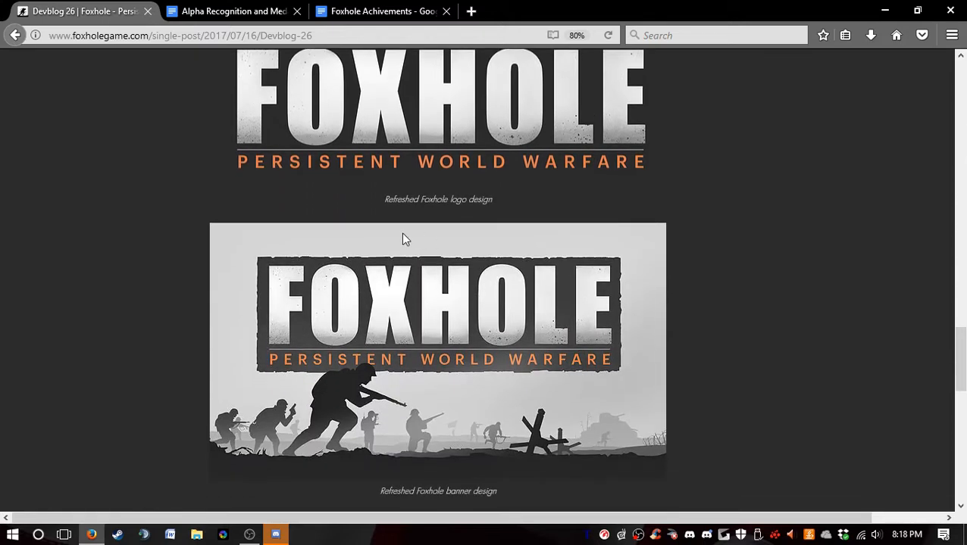
scroll(down, 3)
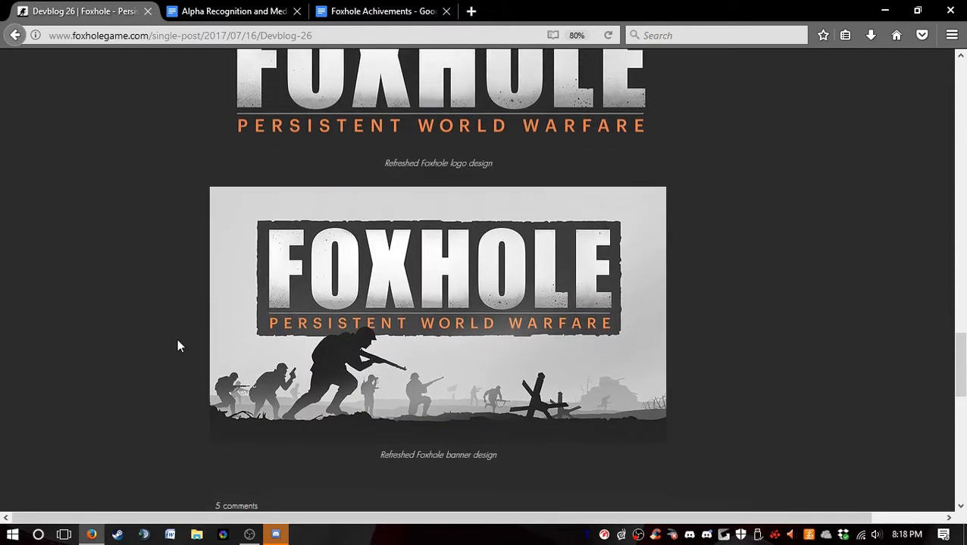
scroll(down, 3)
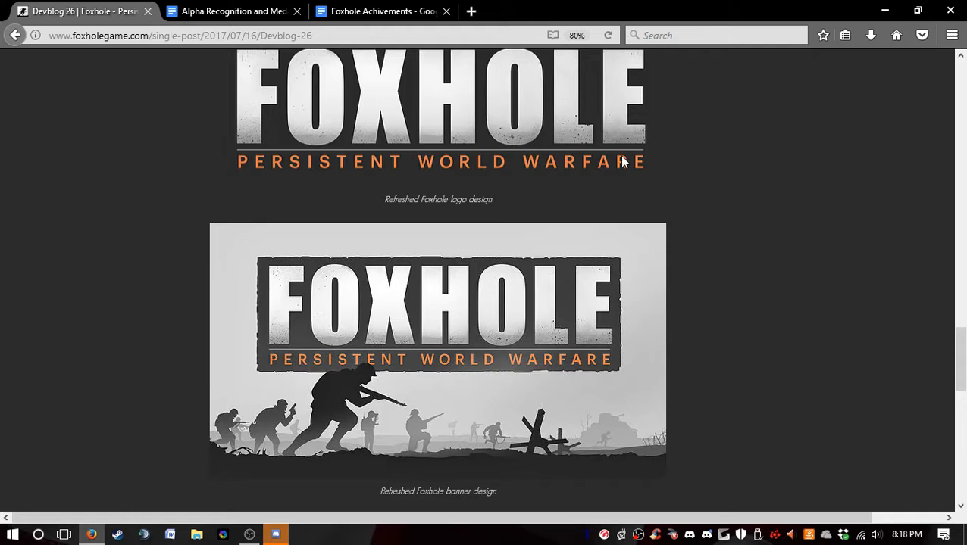
mouse_move(678, 174)
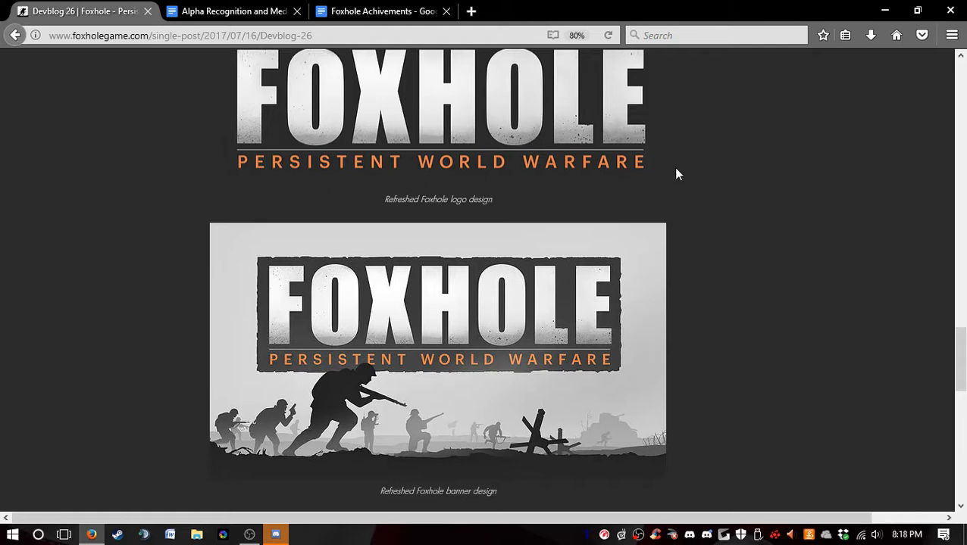
mouse_move(681, 177)
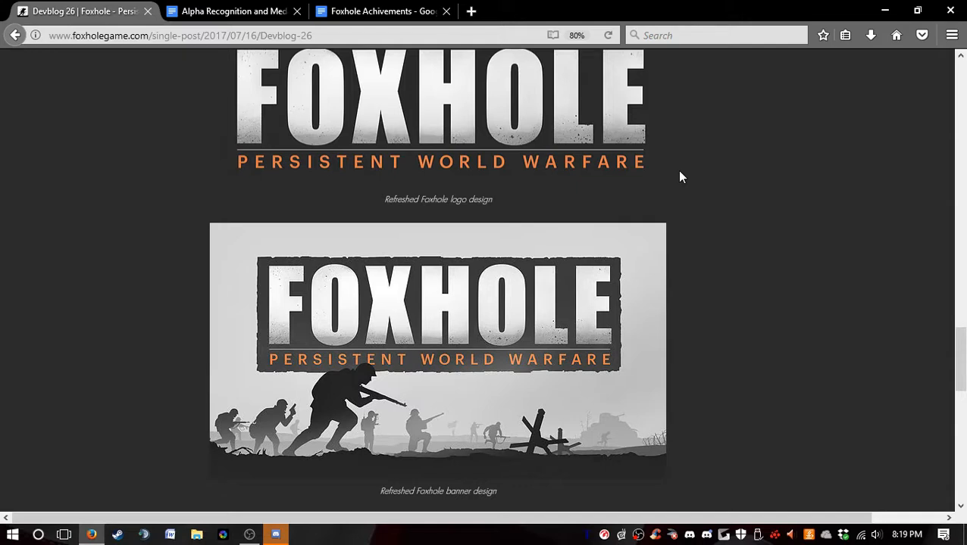
scroll(down, 3)
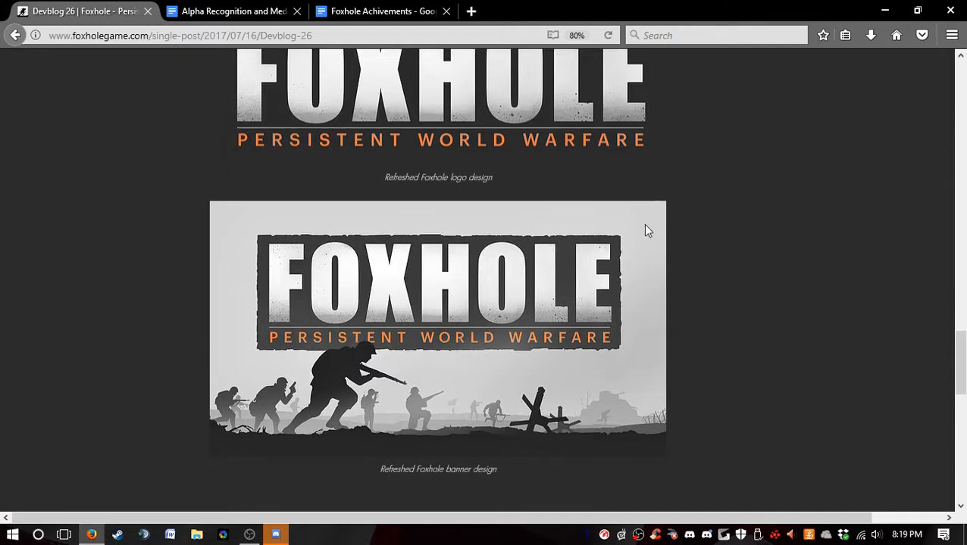
scroll(down, 3)
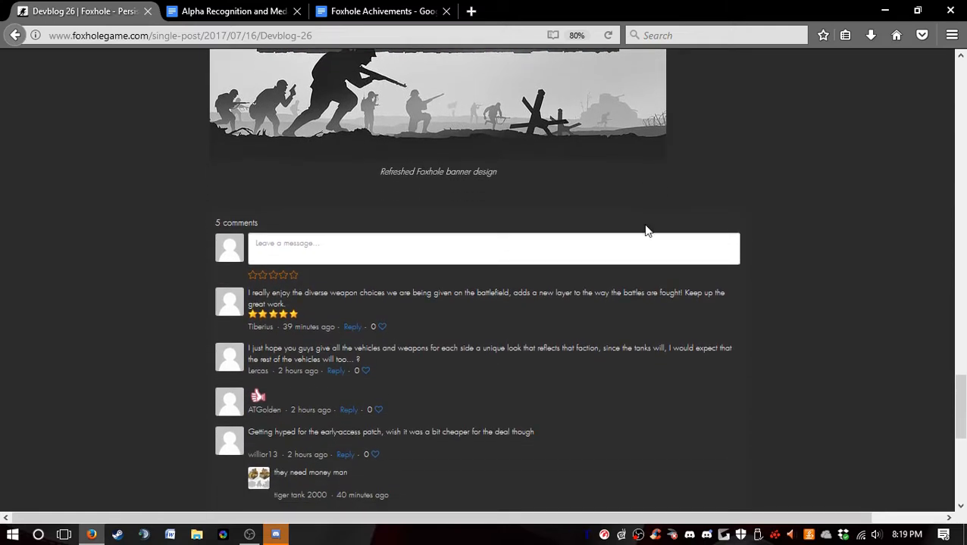
scroll(down, 3)
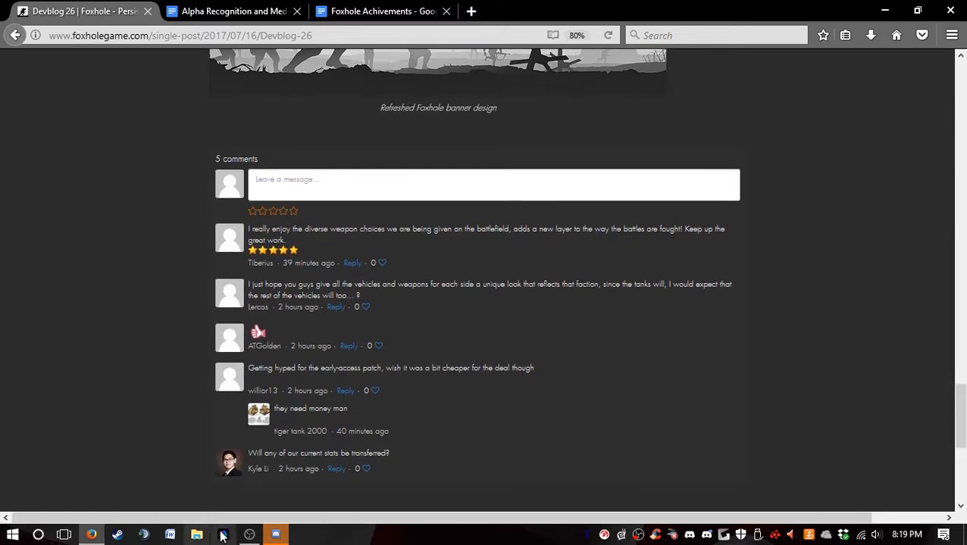
mouse_move(297, 469)
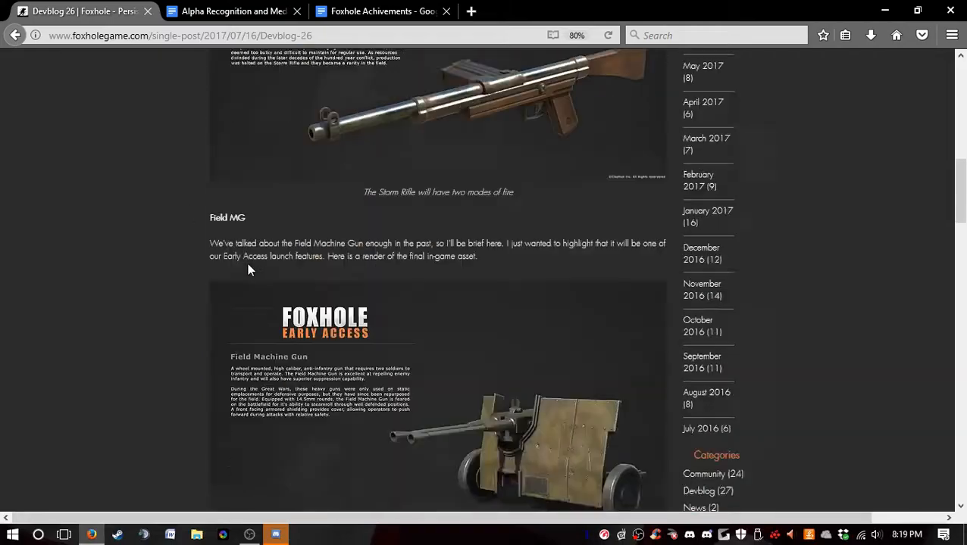
scroll(down, 3)
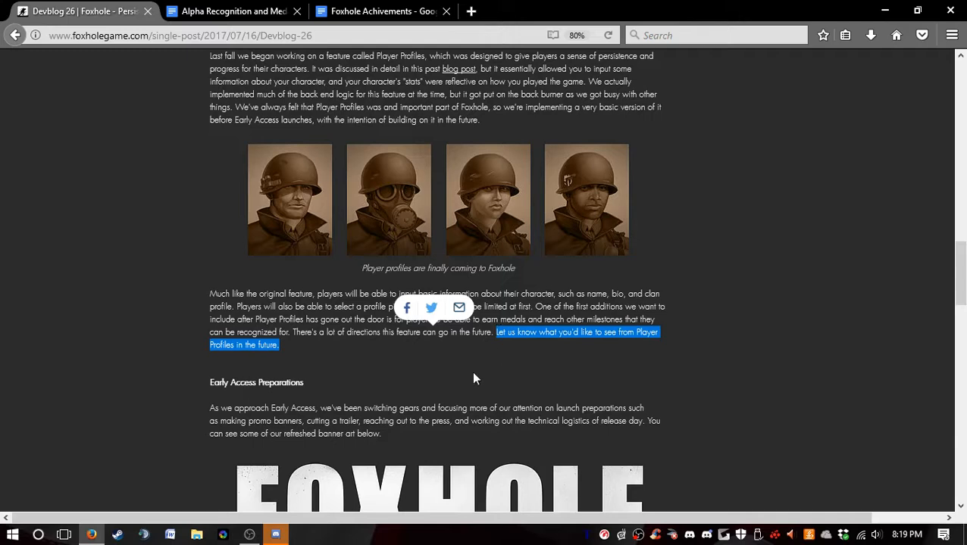
Glance at 'Foxhole Achivements', then settle on 'Alpha Recognition and Medal Idea' at its top.
click(231, 11)
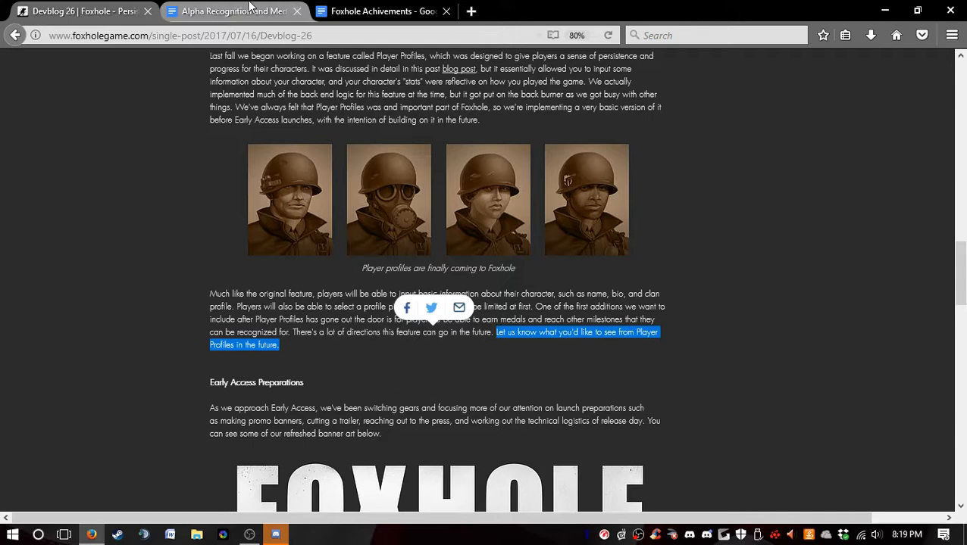
click(231, 11)
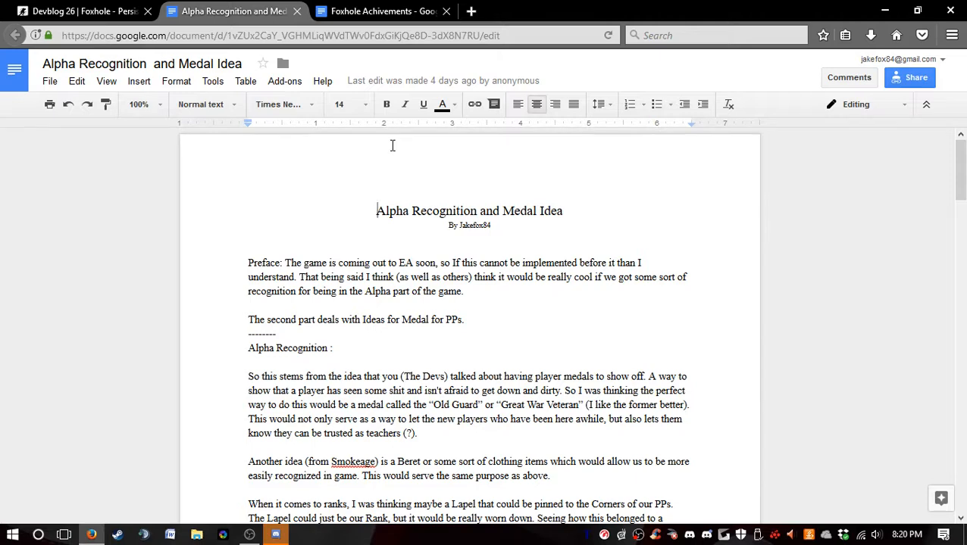
click(383, 10)
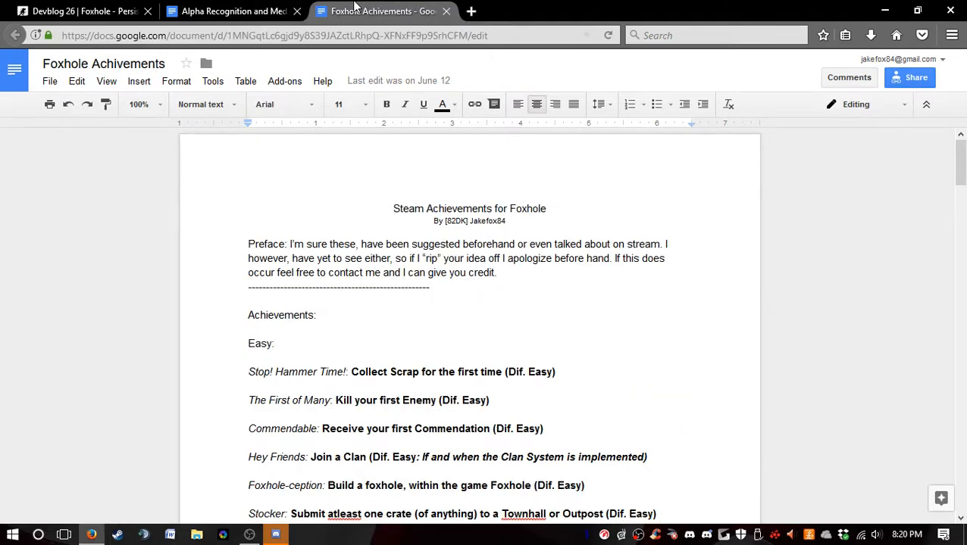
click(234, 11)
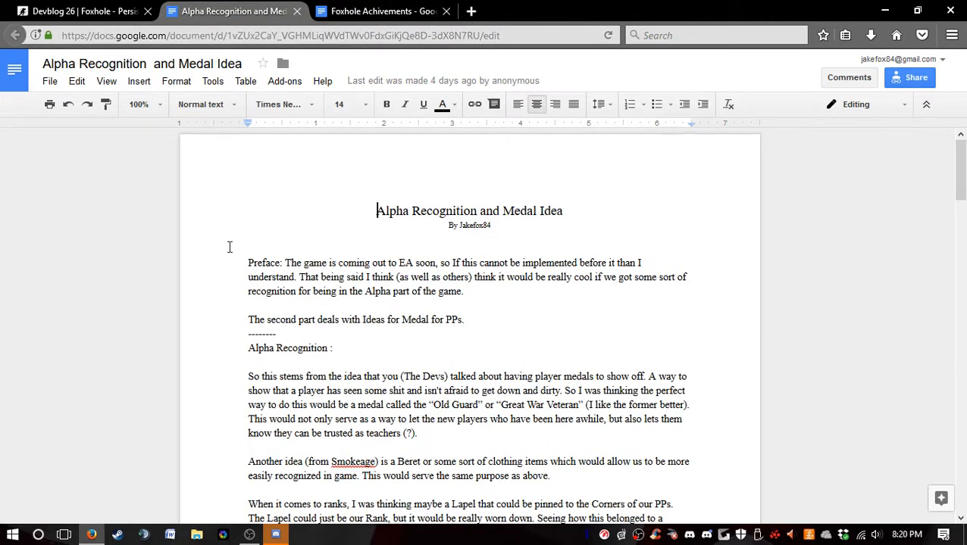
mouse_move(351, 307)
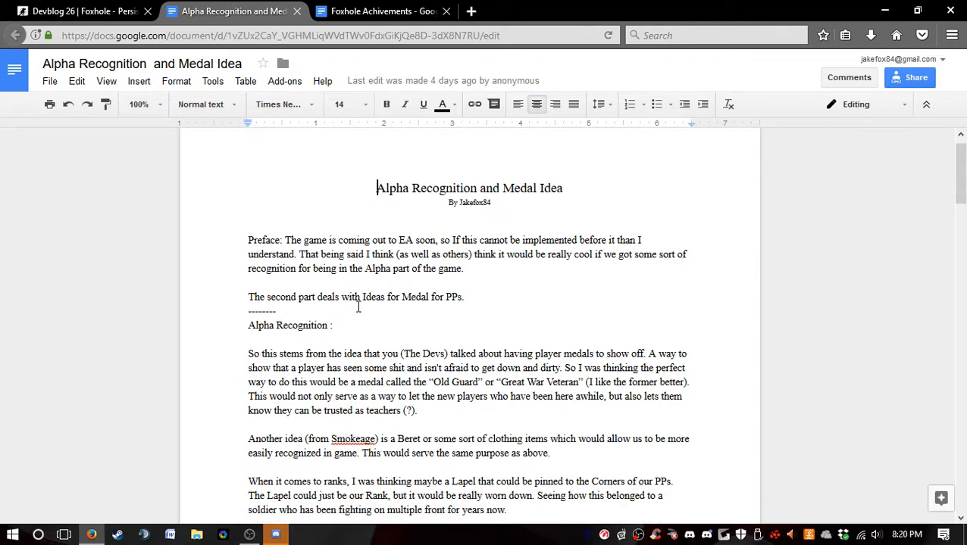
scroll(down, 3)
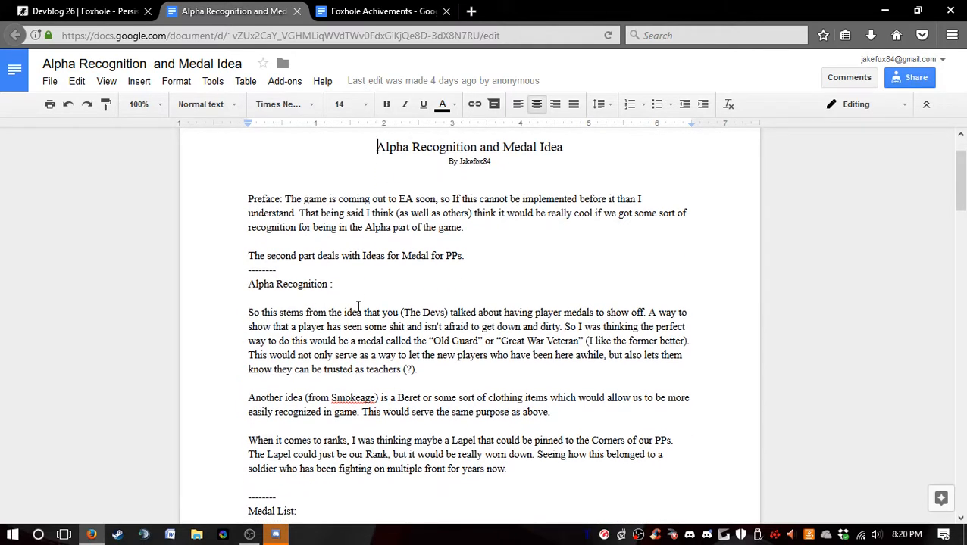
mouse_move(365, 303)
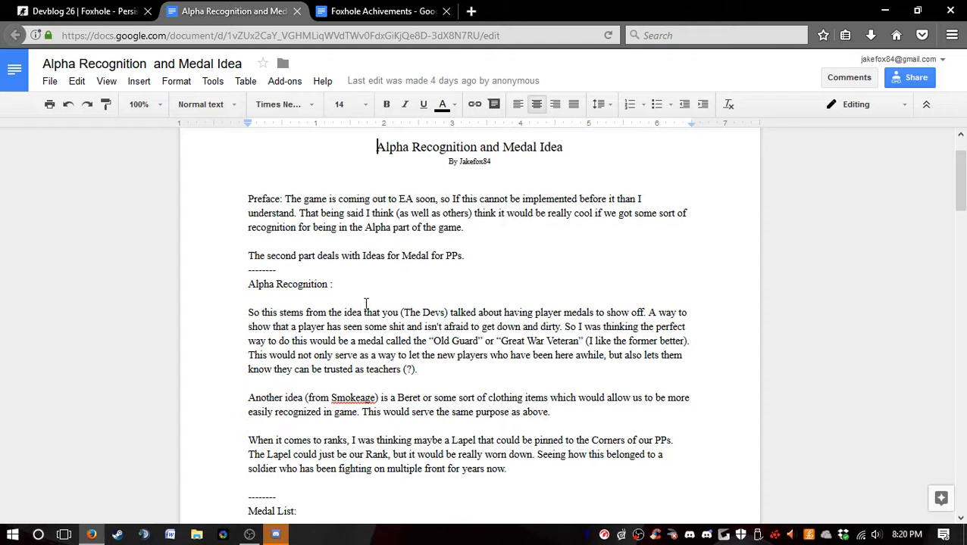
mouse_move(374, 302)
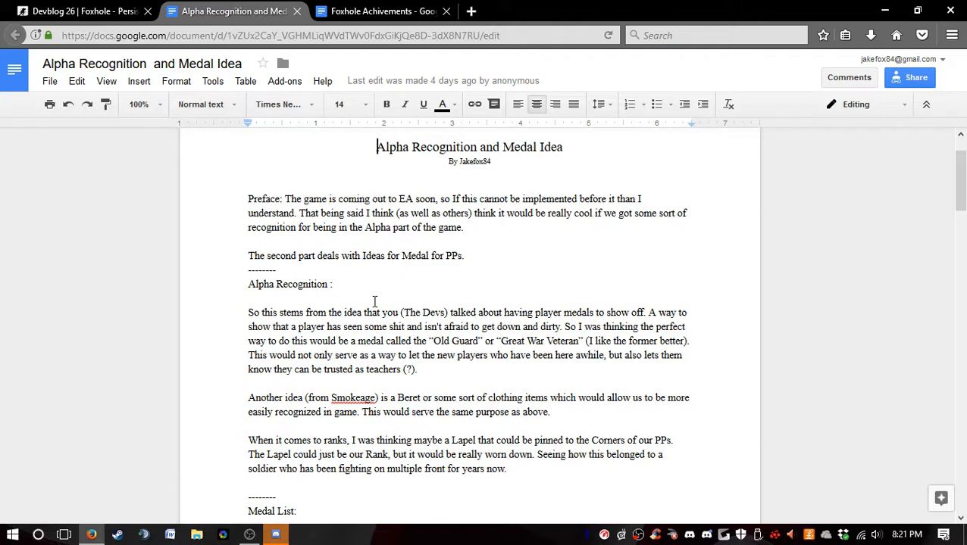
scroll(down, 3)
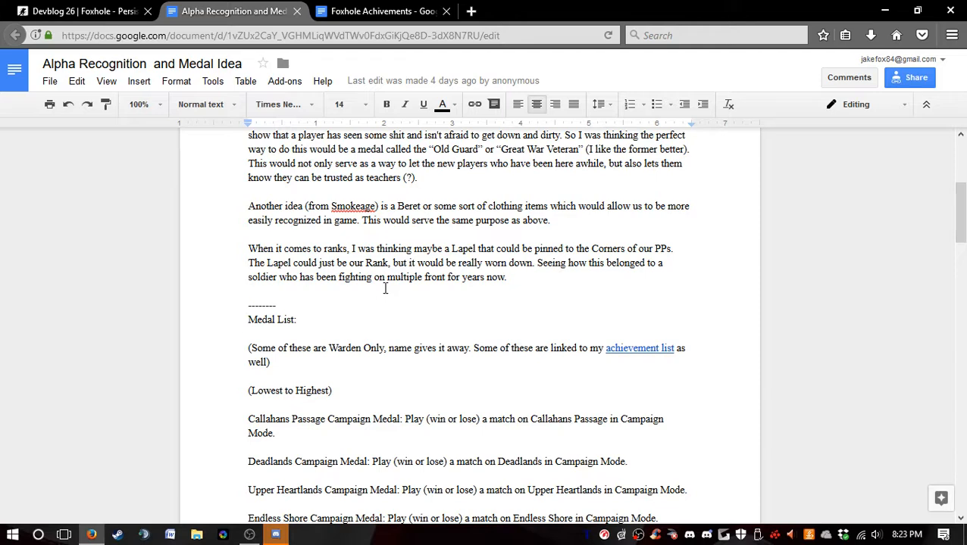
scroll(down, 3)
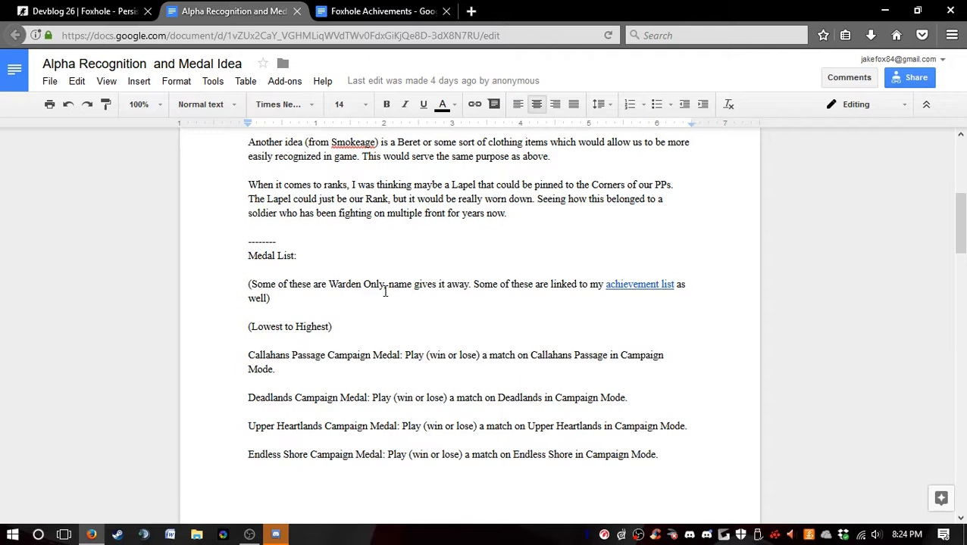
scroll(down, 3)
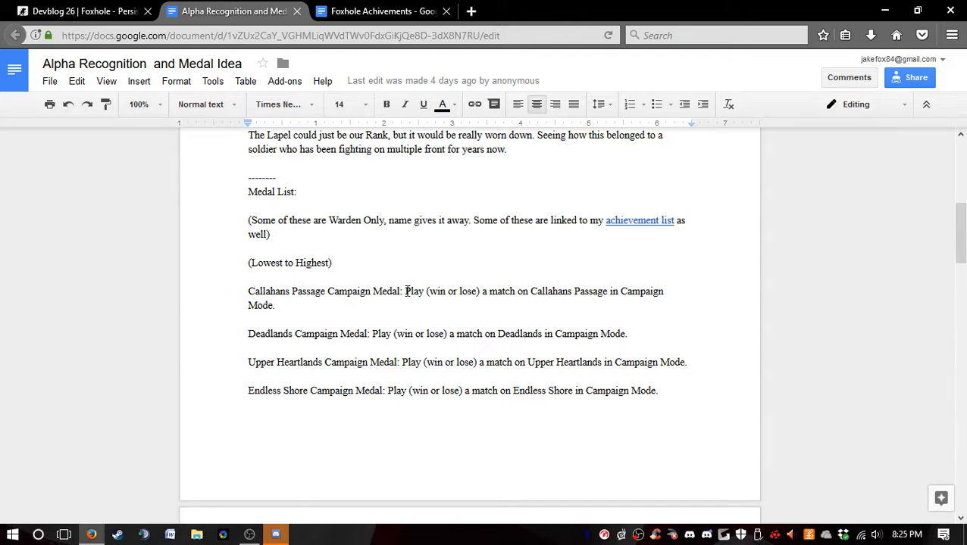
scroll(down, 3)
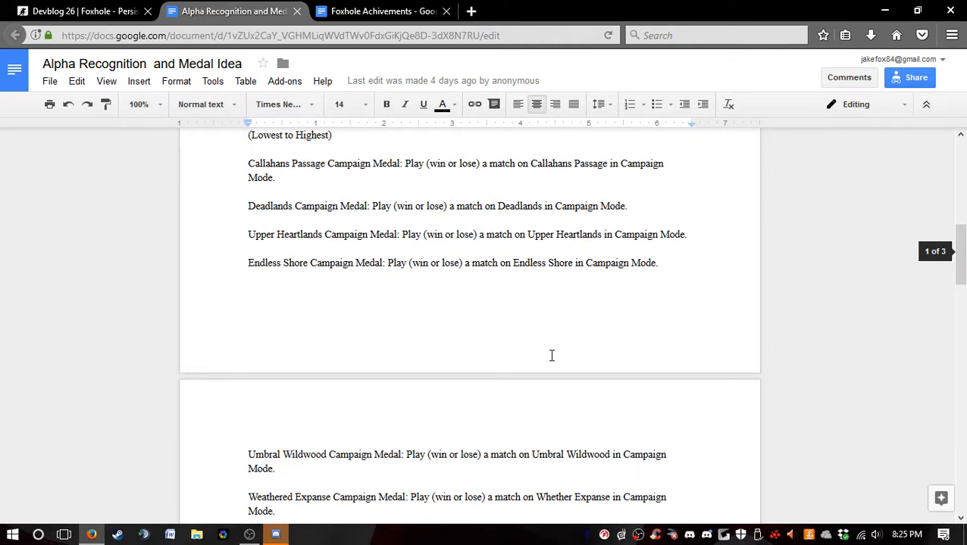
mouse_move(571, 385)
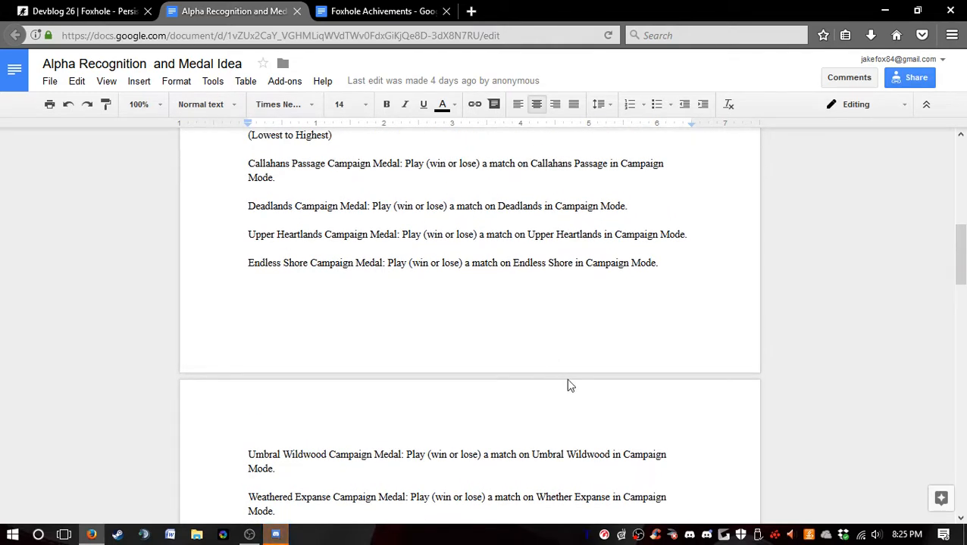
mouse_move(654, 168)
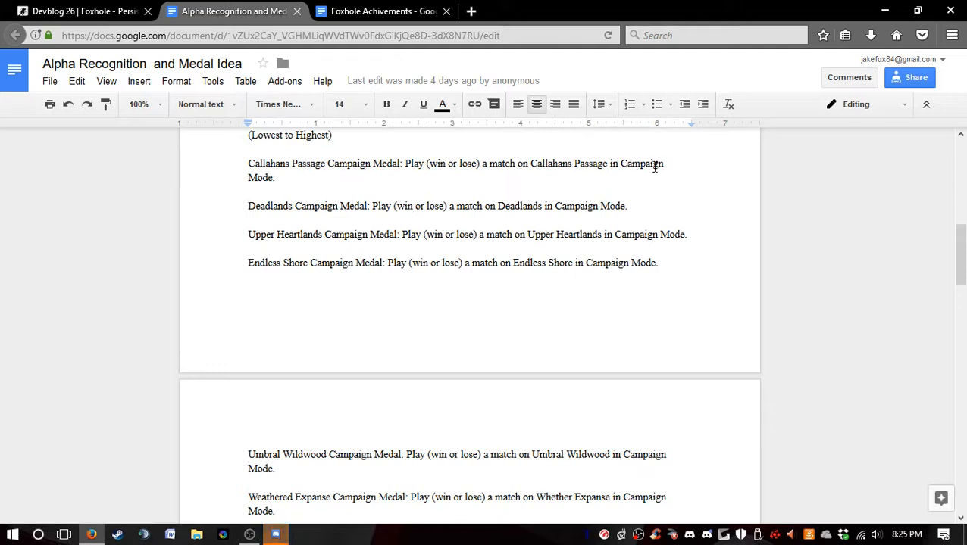
mouse_move(478, 216)
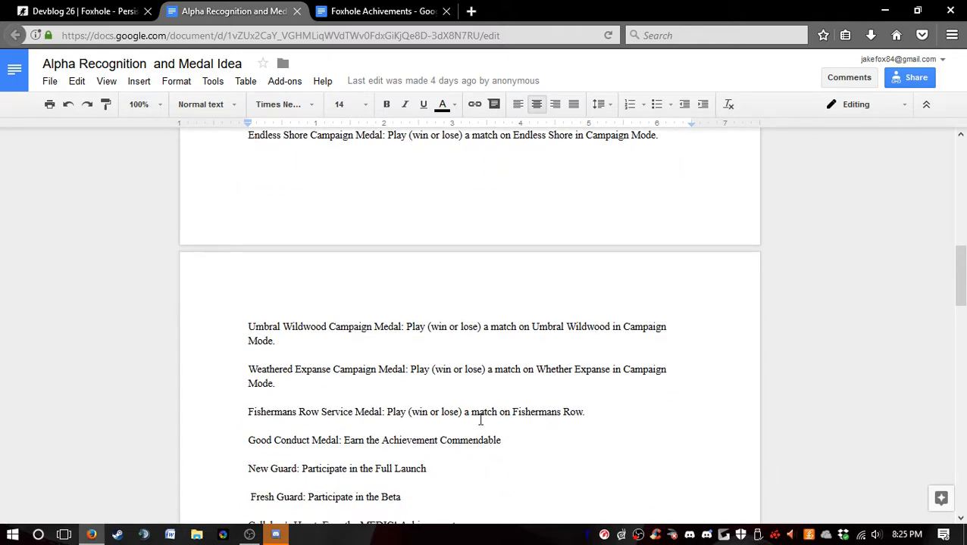
scroll(down, 3)
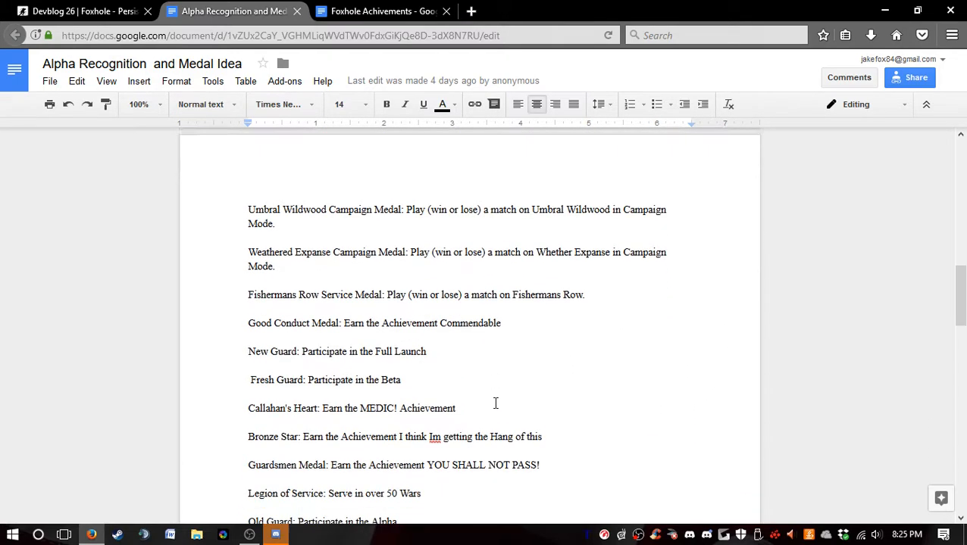
scroll(down, 3)
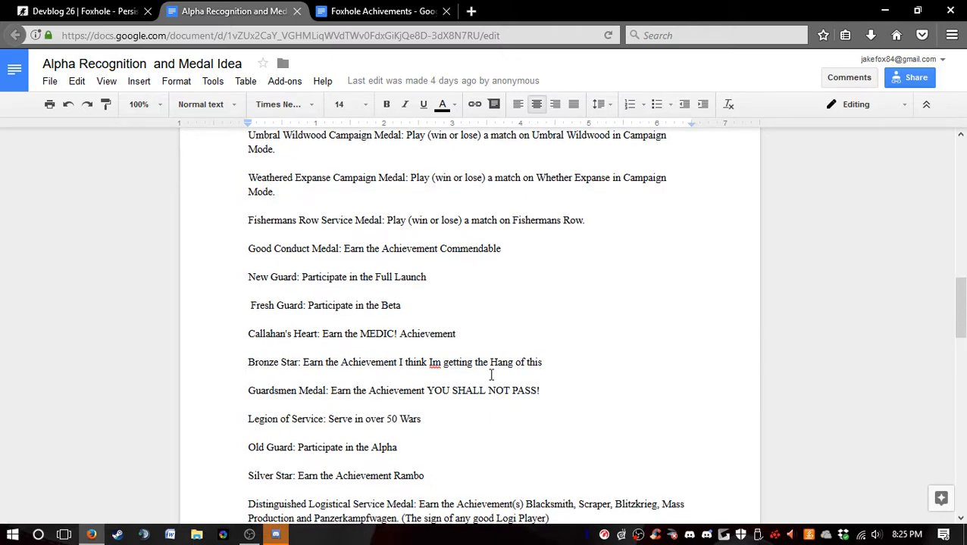
click(382, 11)
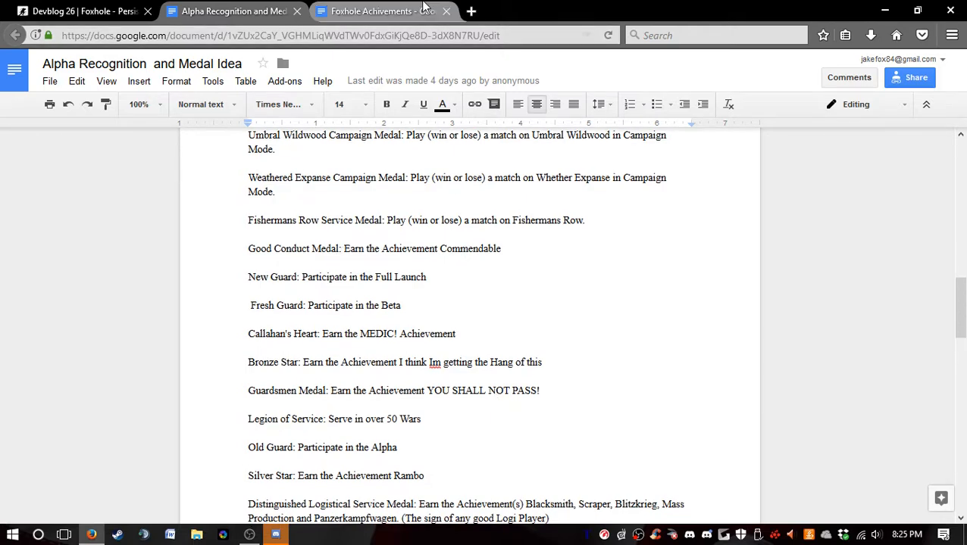
click(383, 10)
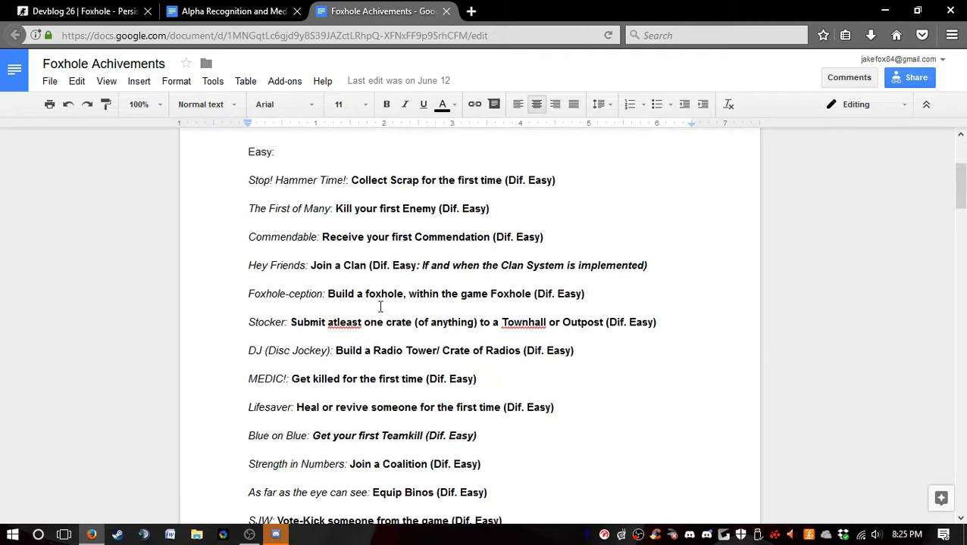
click(231, 11)
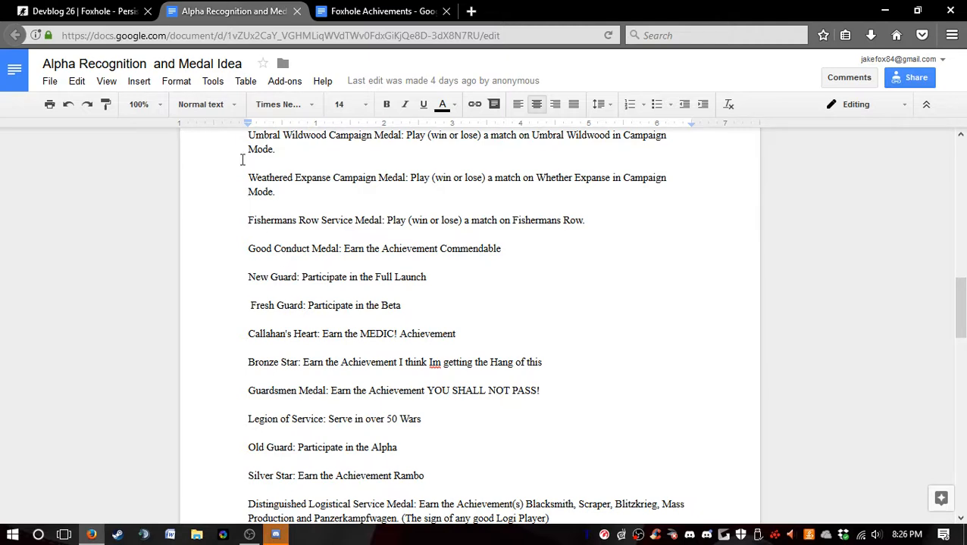
click(382, 11)
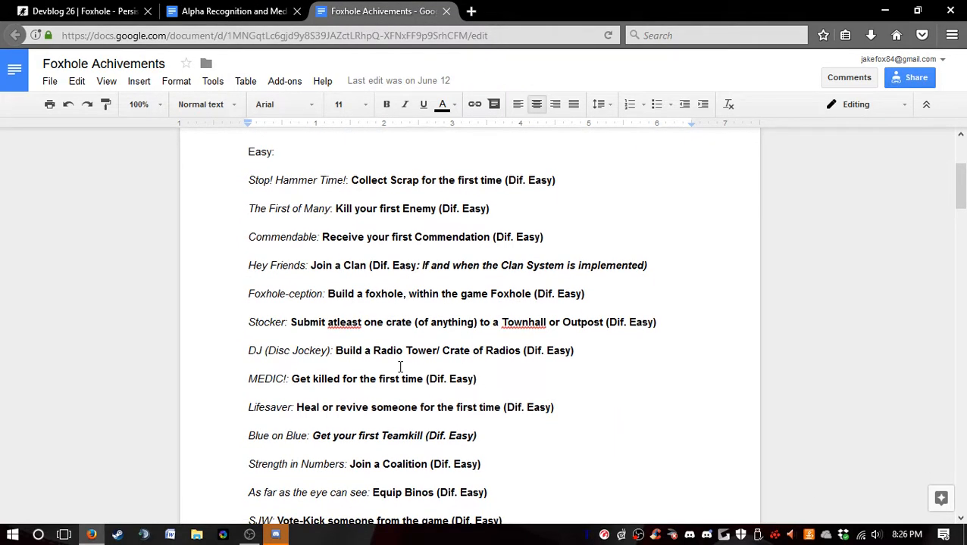
click(232, 10)
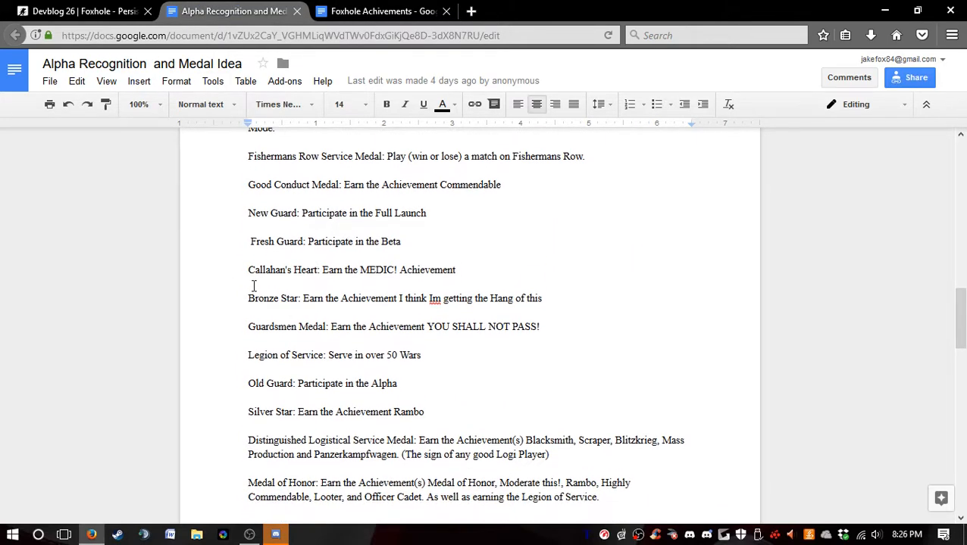
scroll(down, 3)
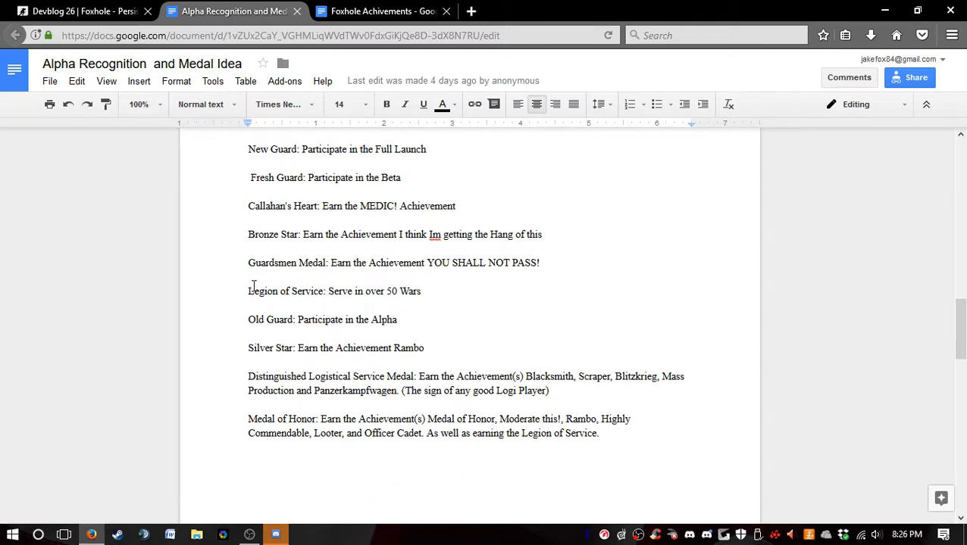
click(382, 10)
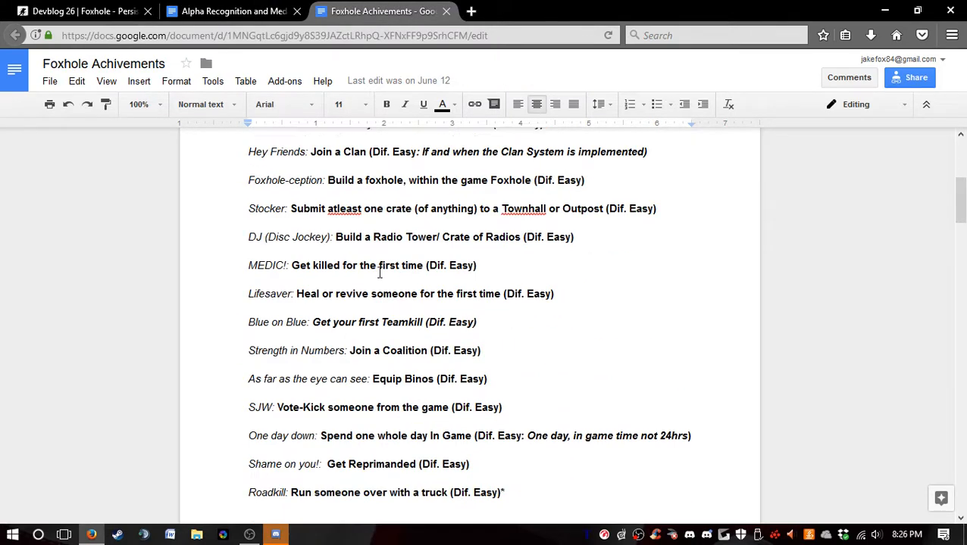
scroll(down, 3)
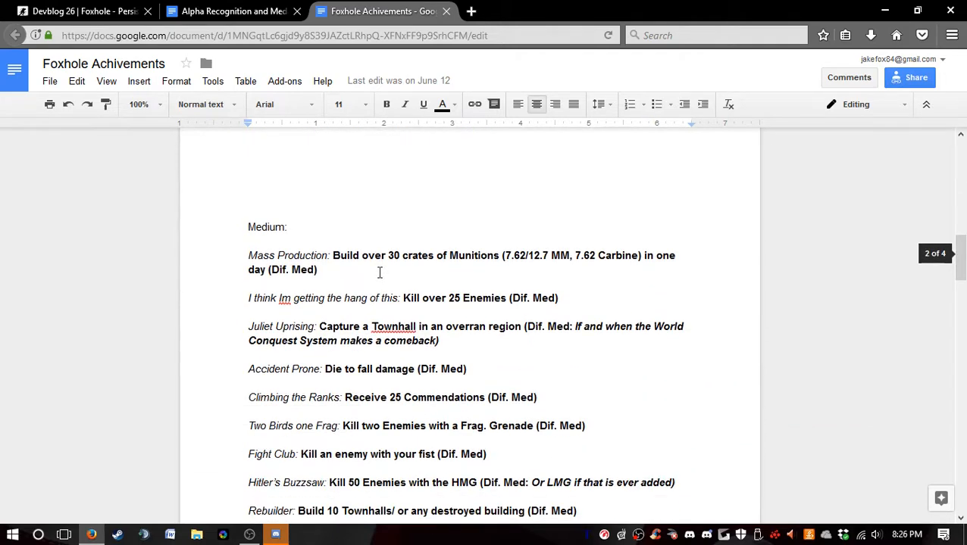
click(232, 11)
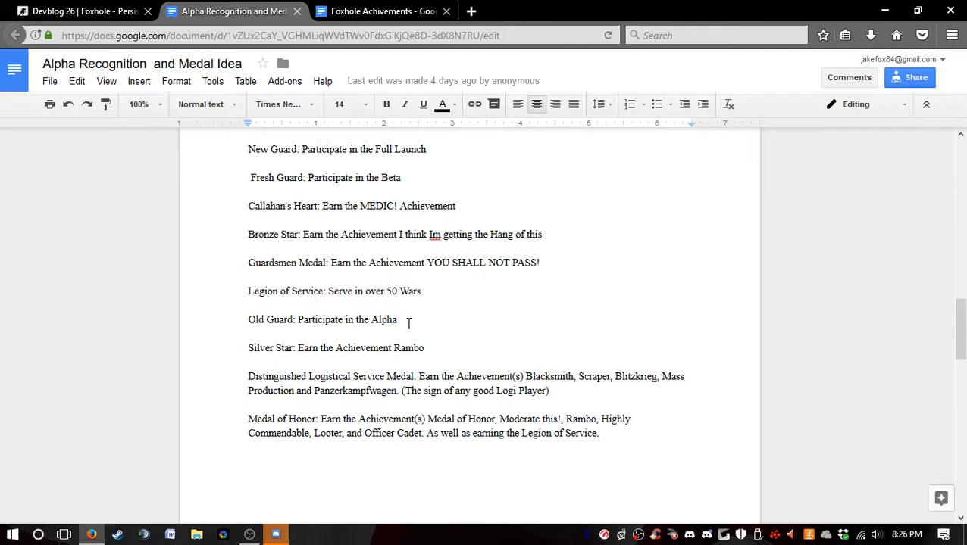
click(382, 11)
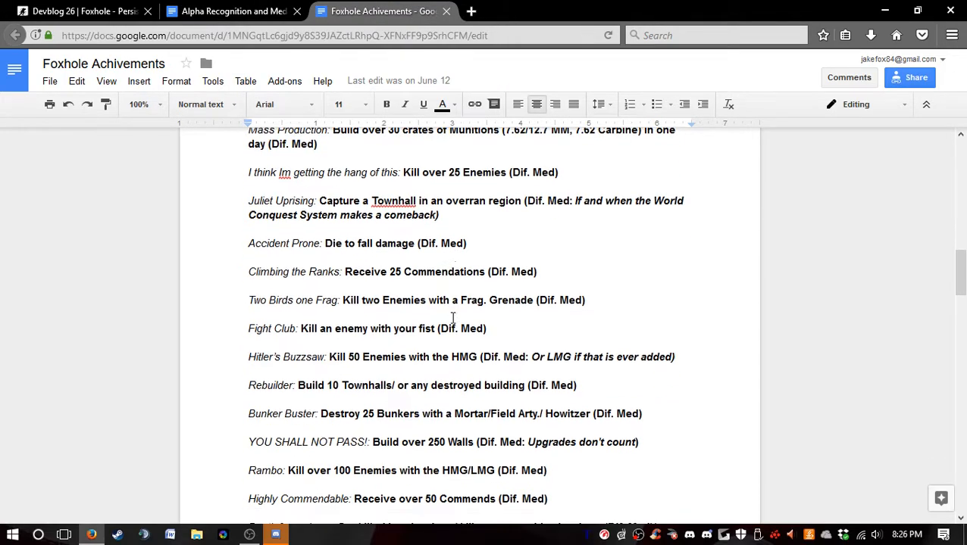
scroll(down, 3)
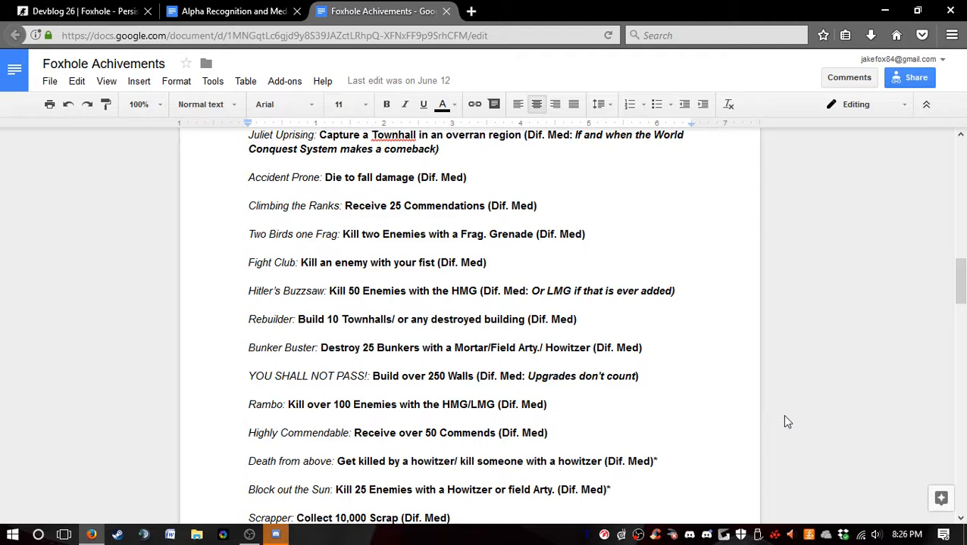
click(231, 11)
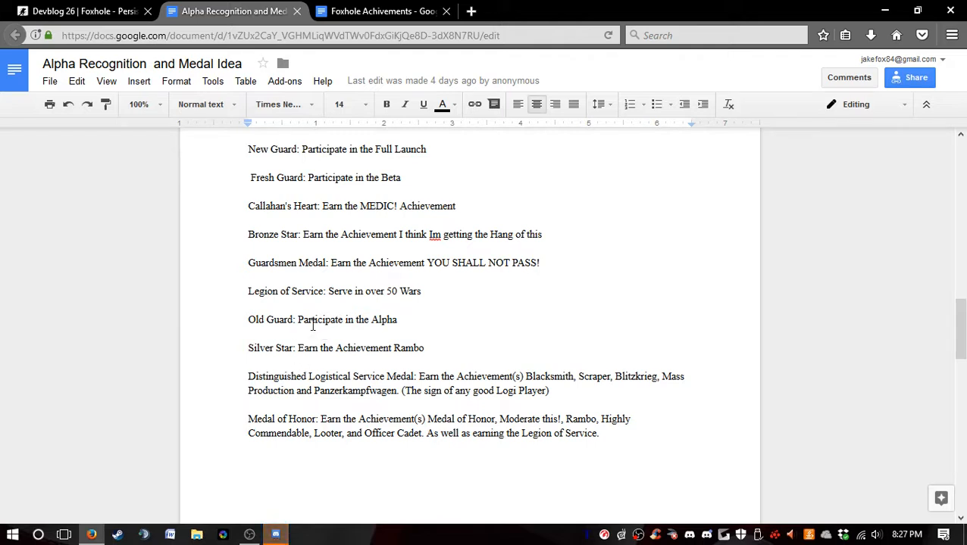
scroll(down, 3)
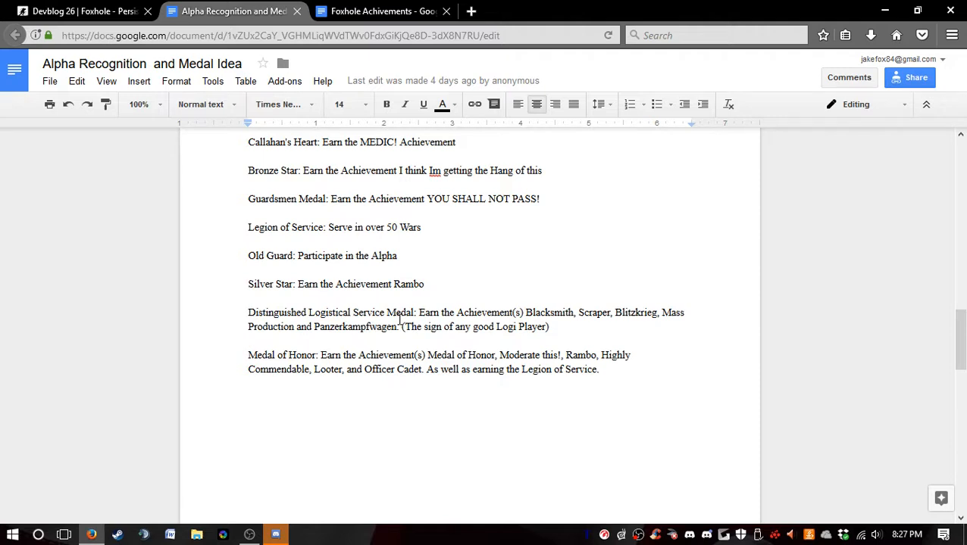
click(382, 10)
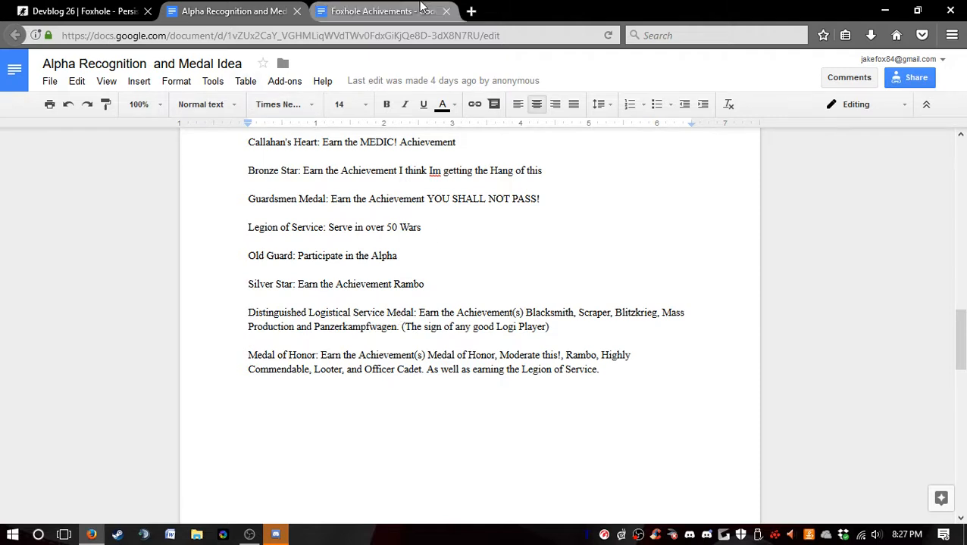
click(383, 10)
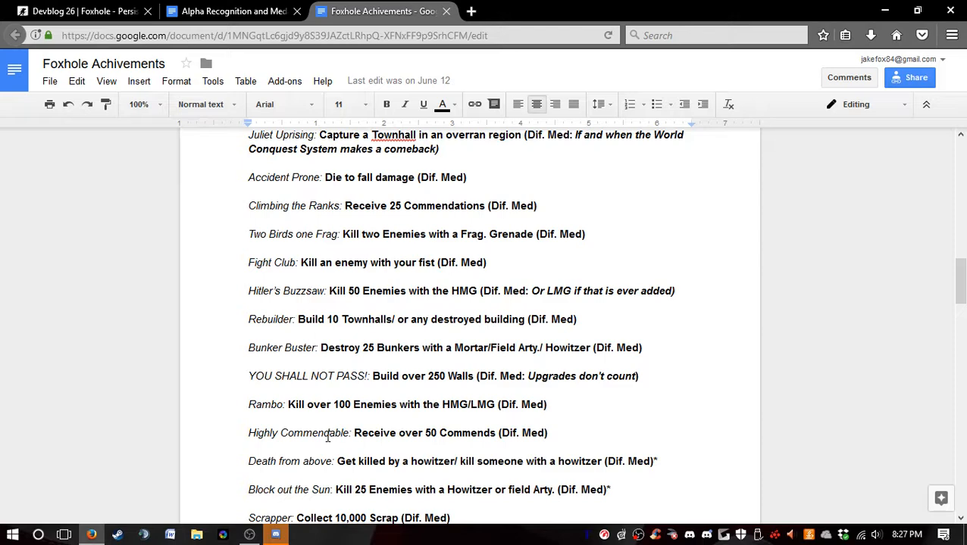
click(233, 11)
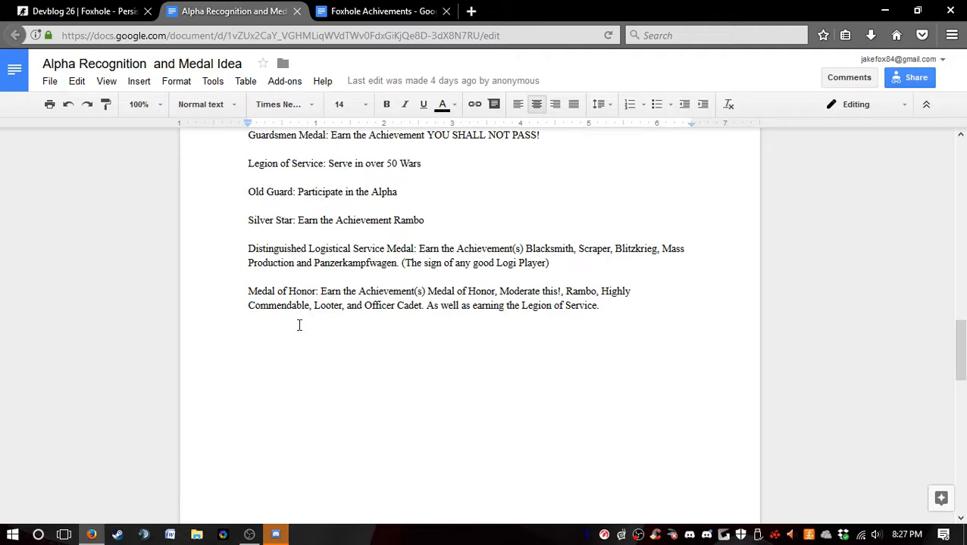
click(383, 10)
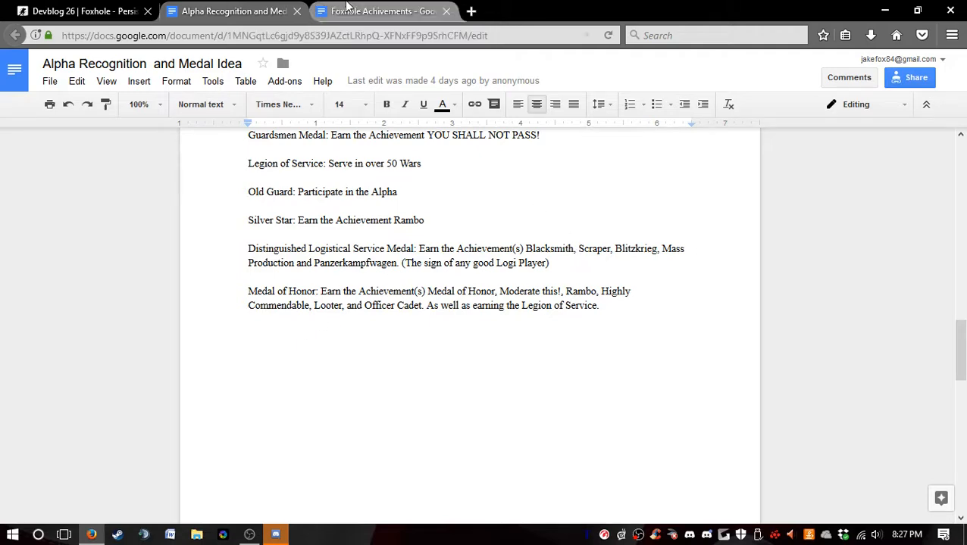
click(382, 11)
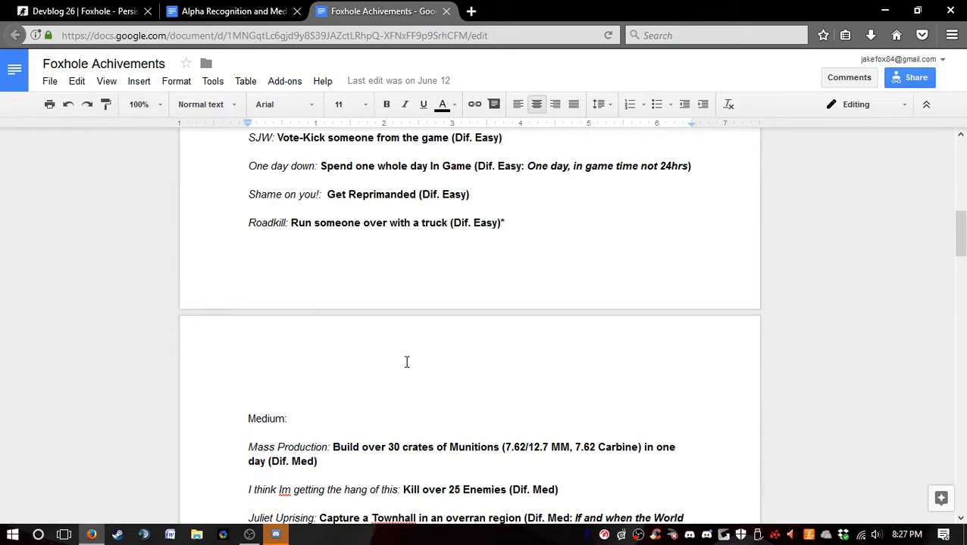
scroll(up, 3)
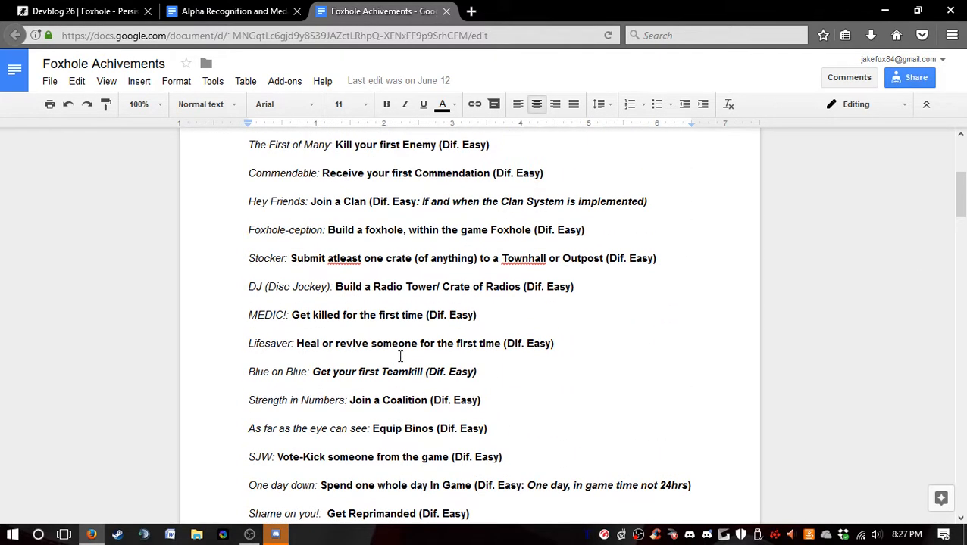
scroll(down, 3)
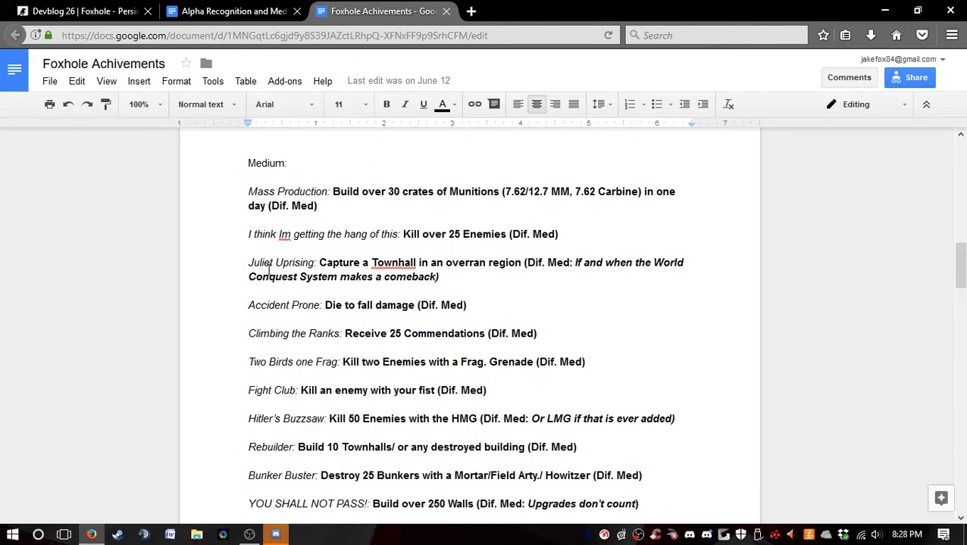
click(227, 11)
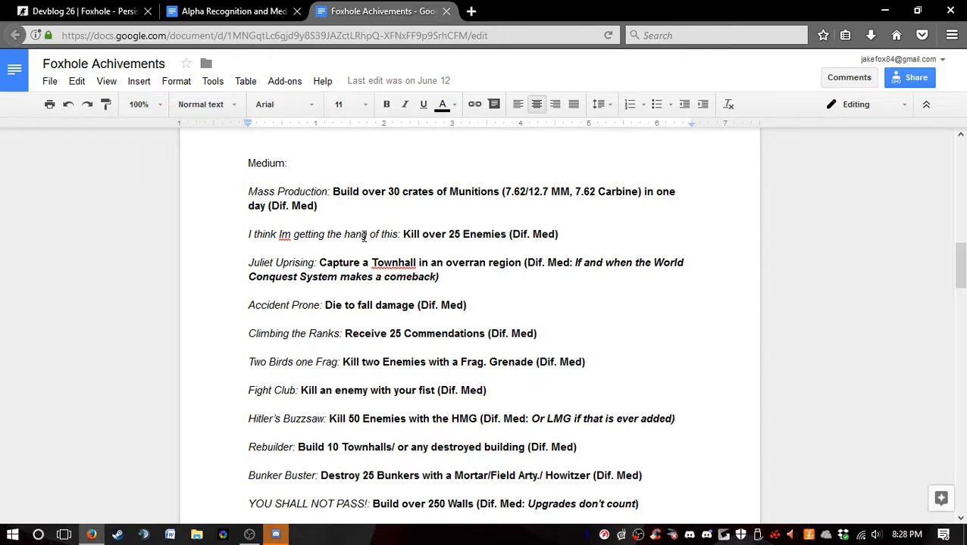
scroll(down, 3)
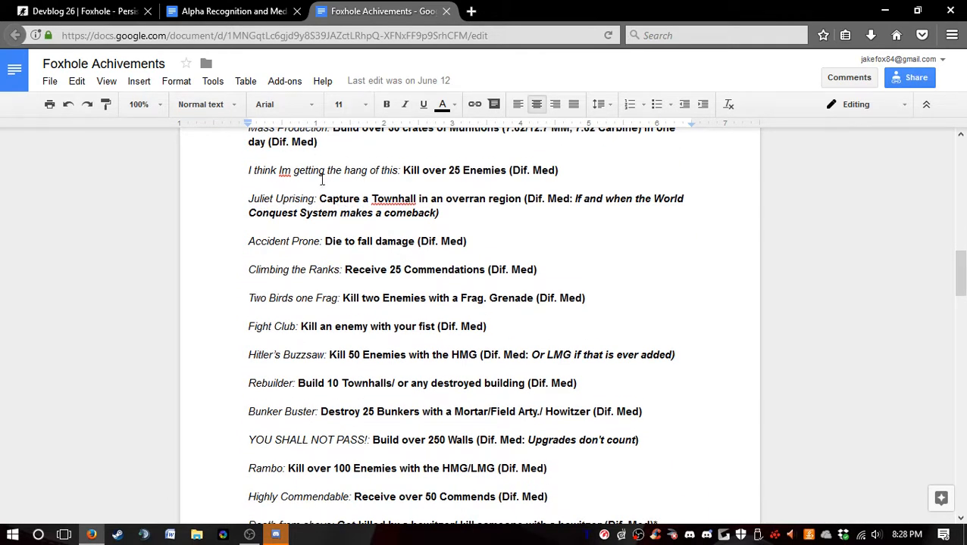
scroll(down, 3)
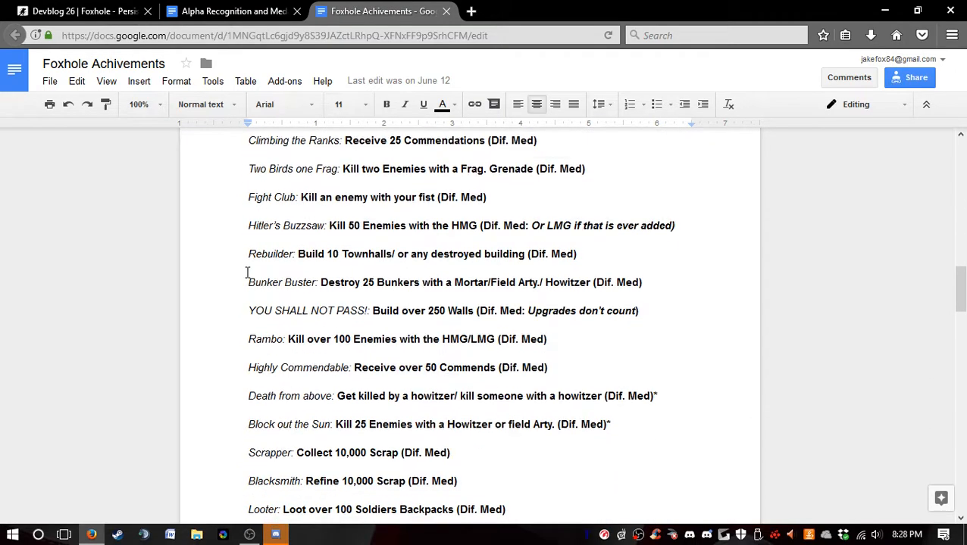
scroll(down, 3)
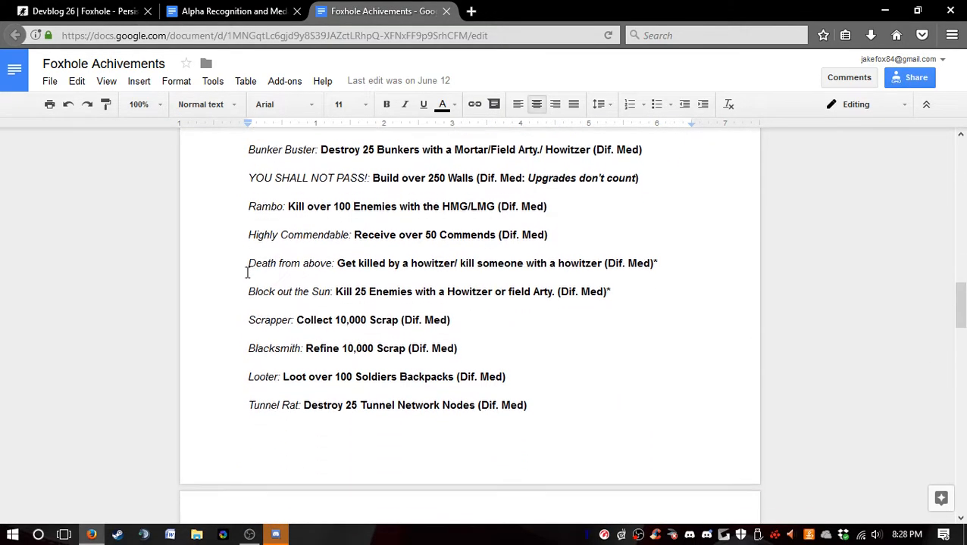
scroll(down, 3)
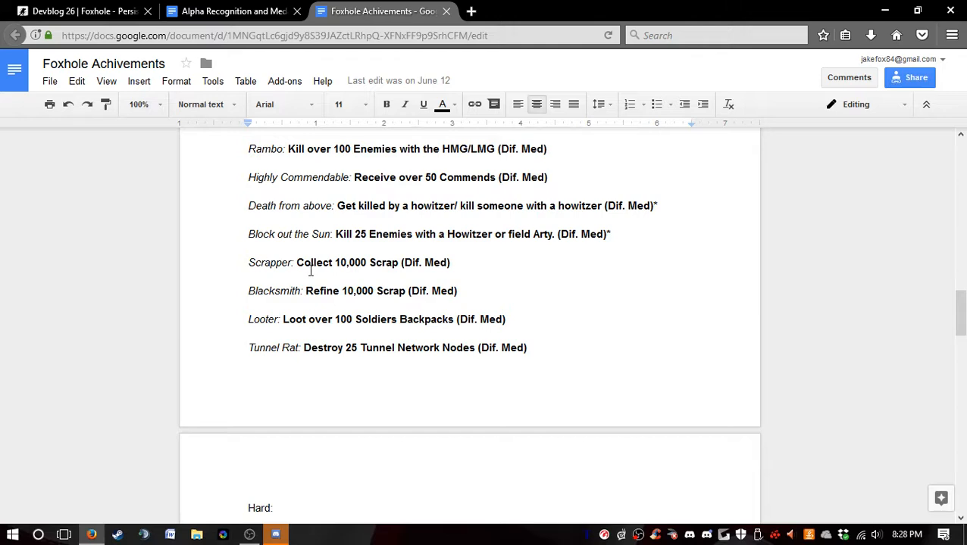
scroll(down, 3)
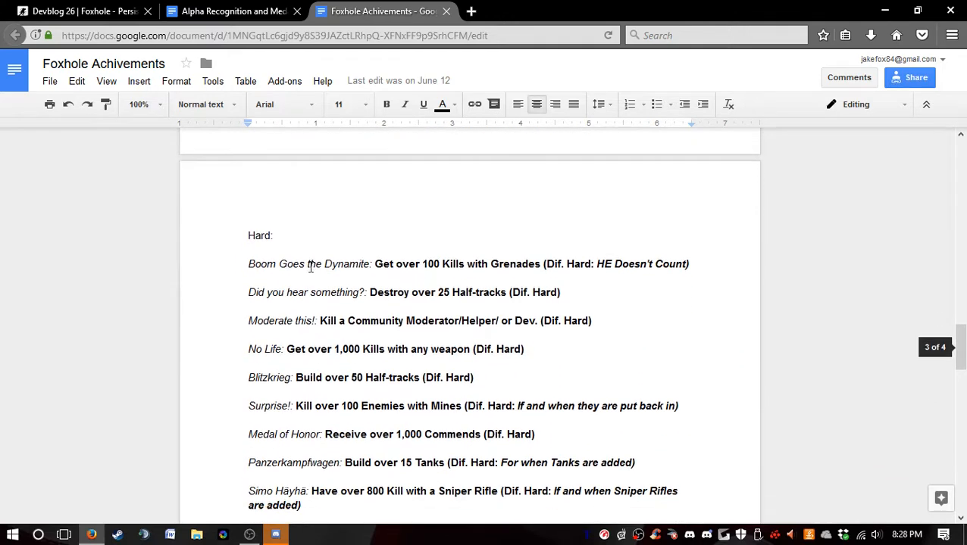
scroll(down, 3)
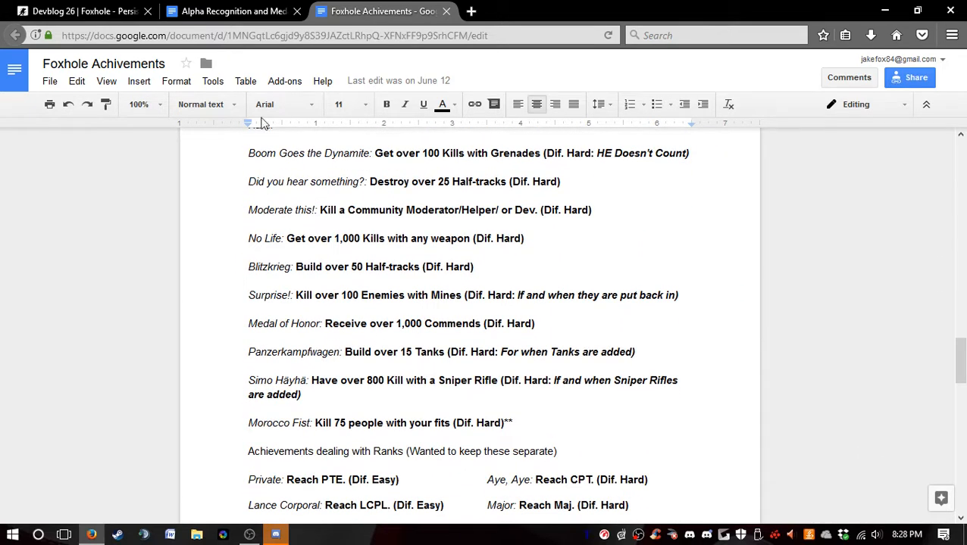
click(232, 10)
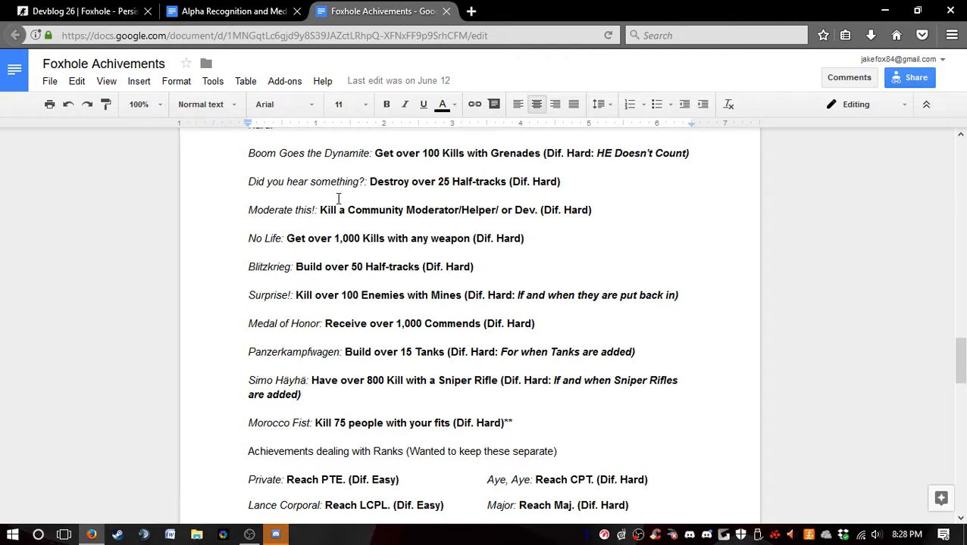
click(233, 10)
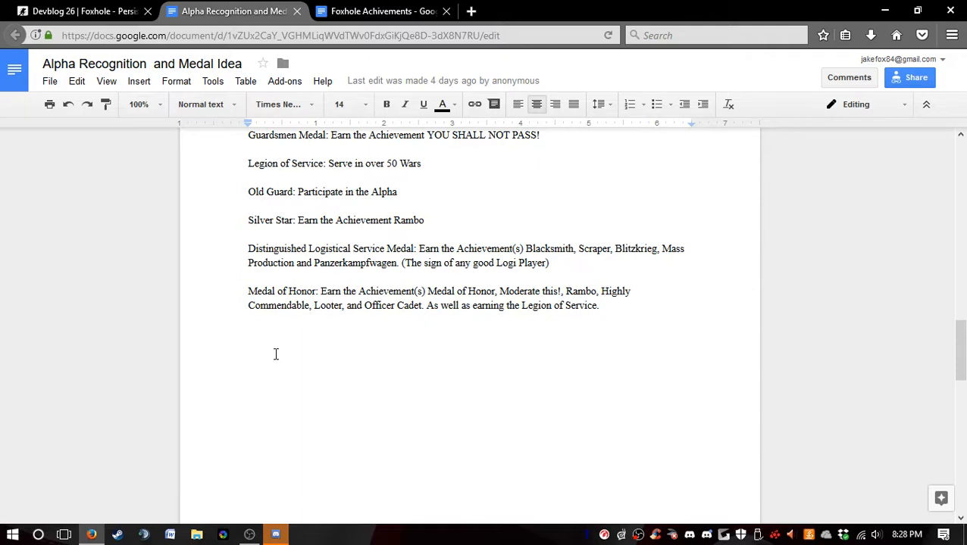
click(382, 11)
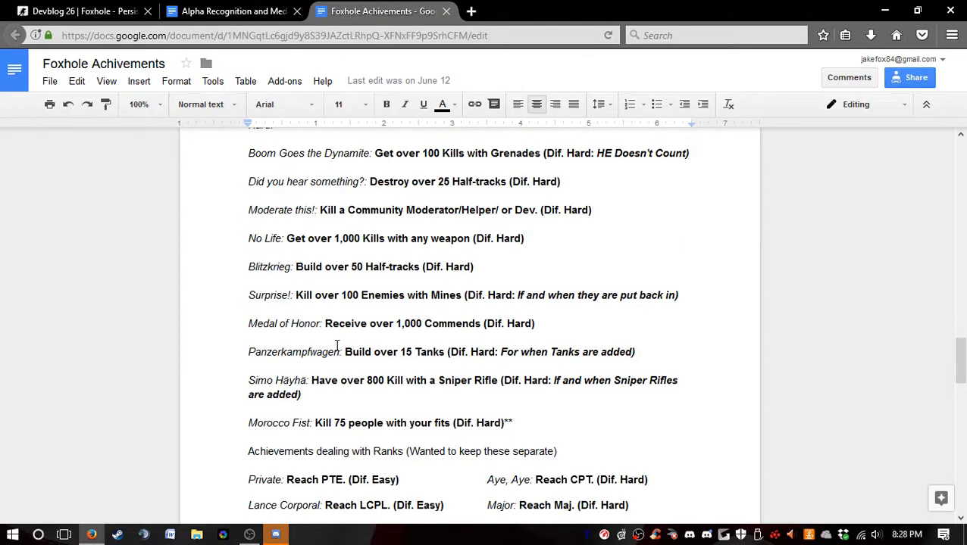
mouse_move(231, 10)
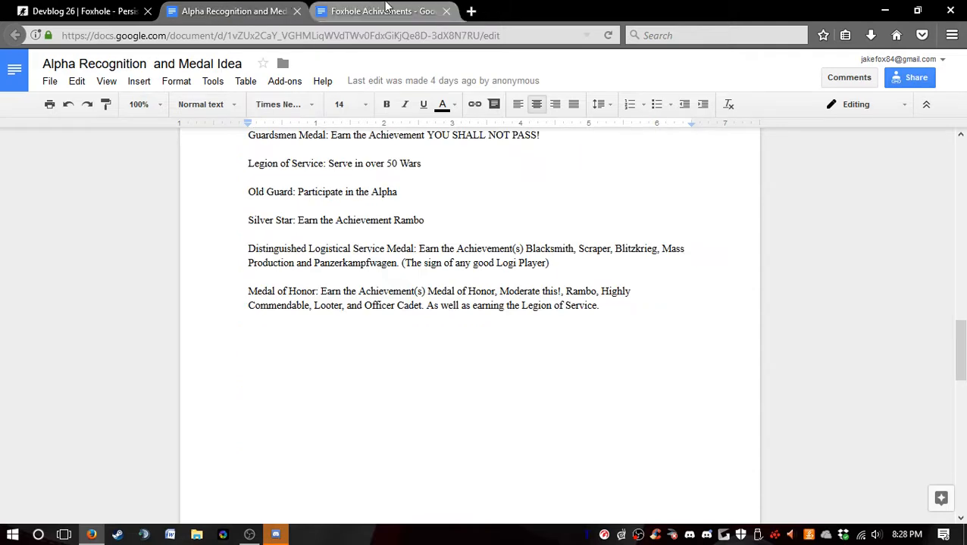
click(383, 10)
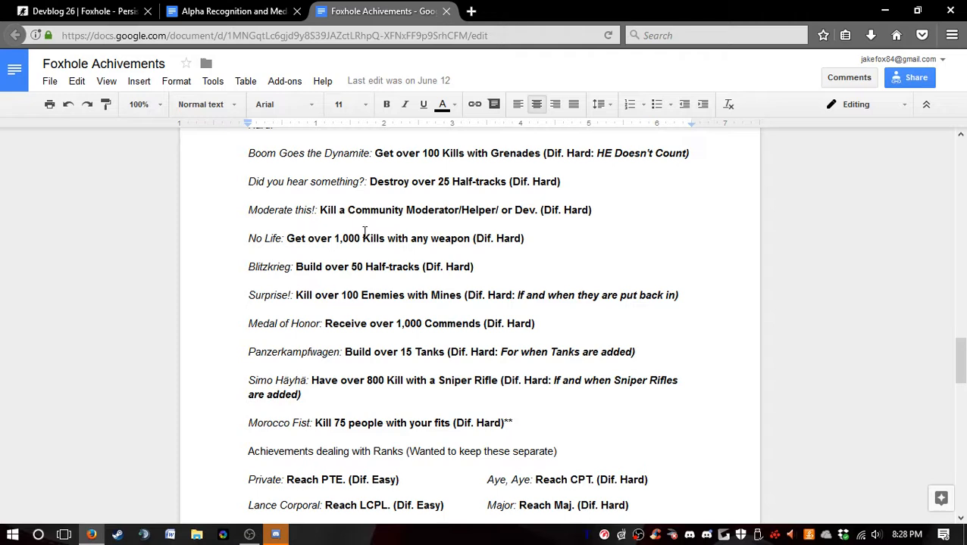
click(231, 11)
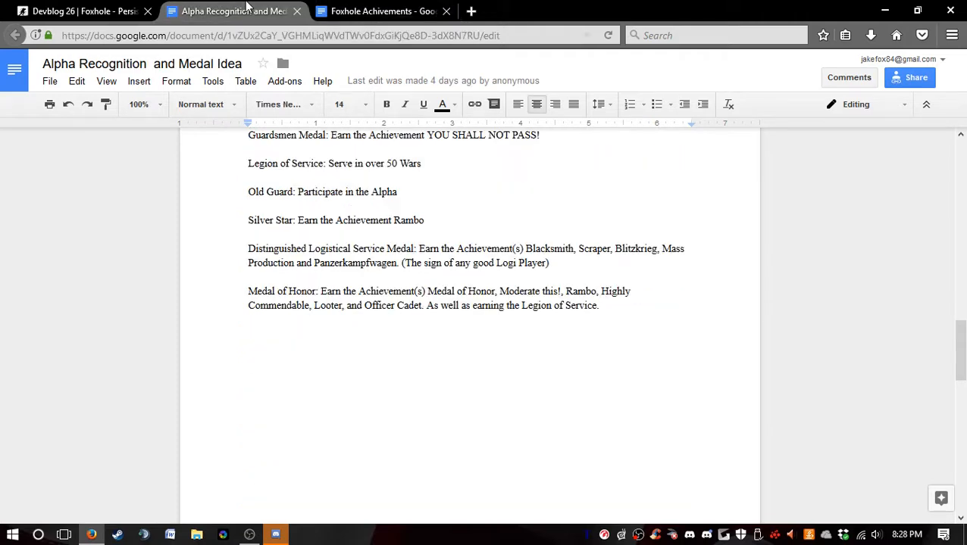
mouse_move(235, 11)
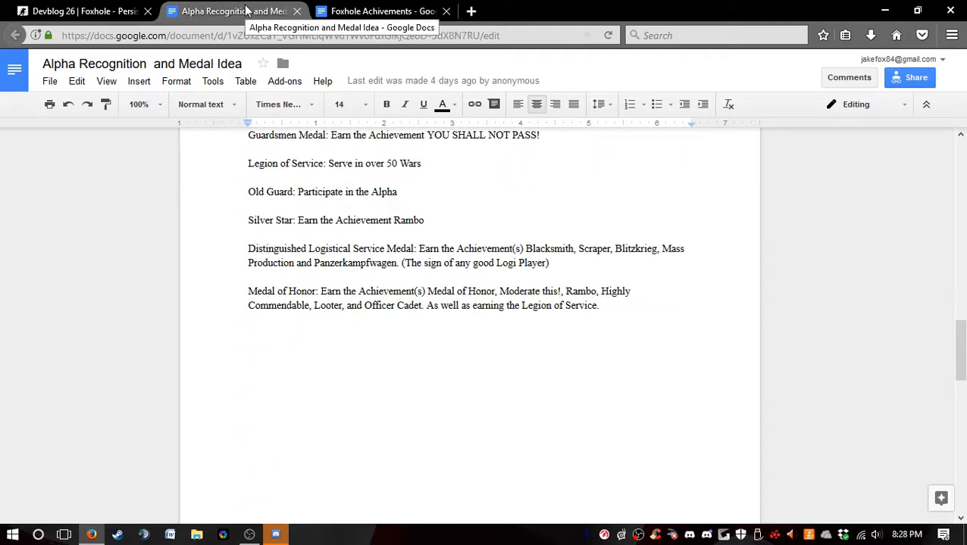
click(383, 11)
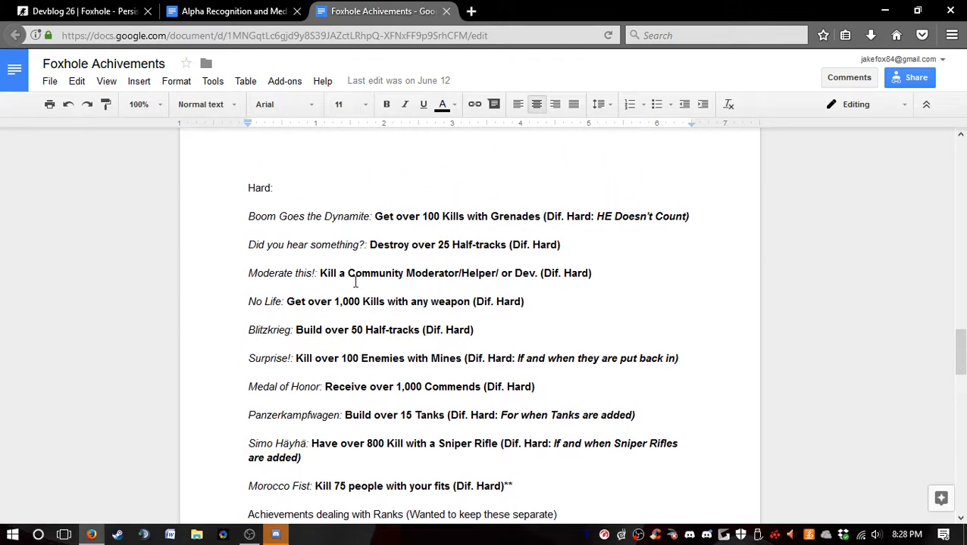
scroll(down, 3)
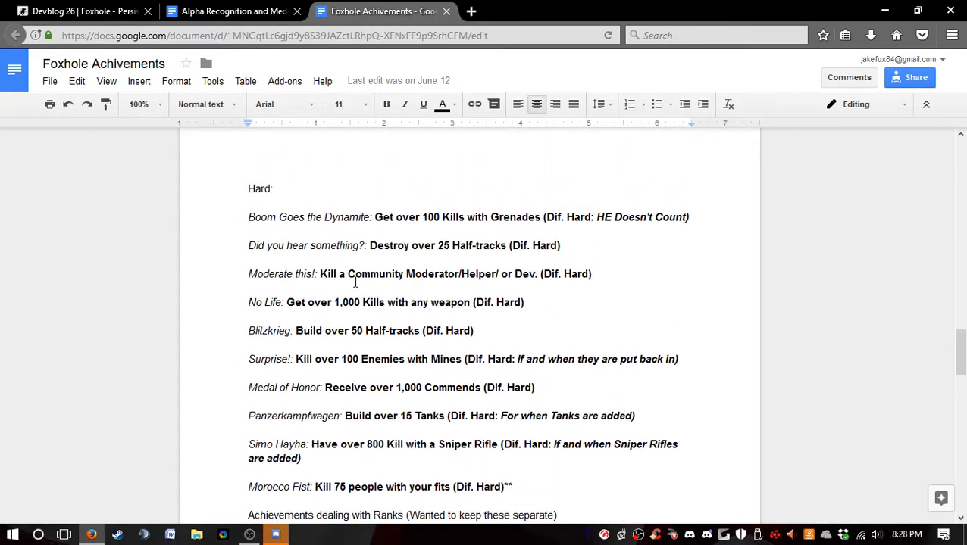
click(231, 10)
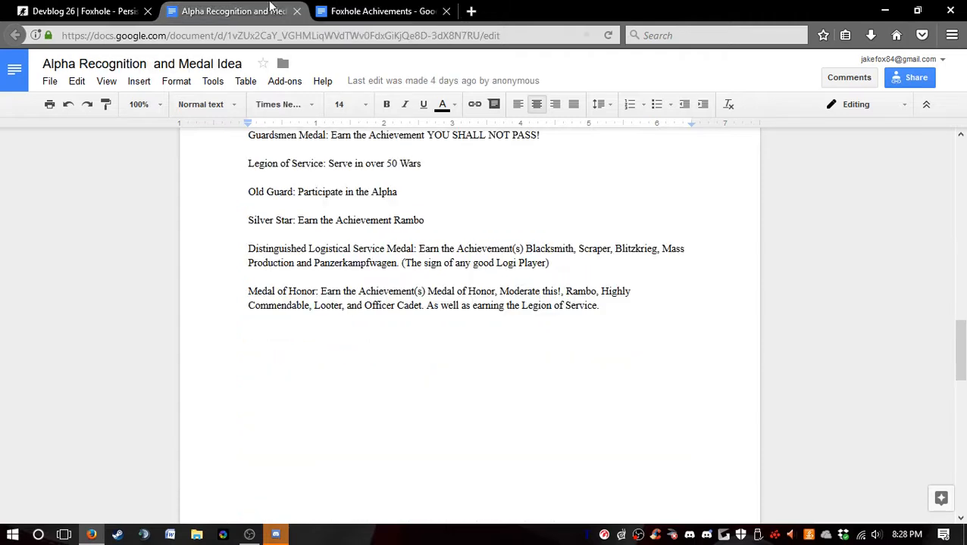
click(383, 11)
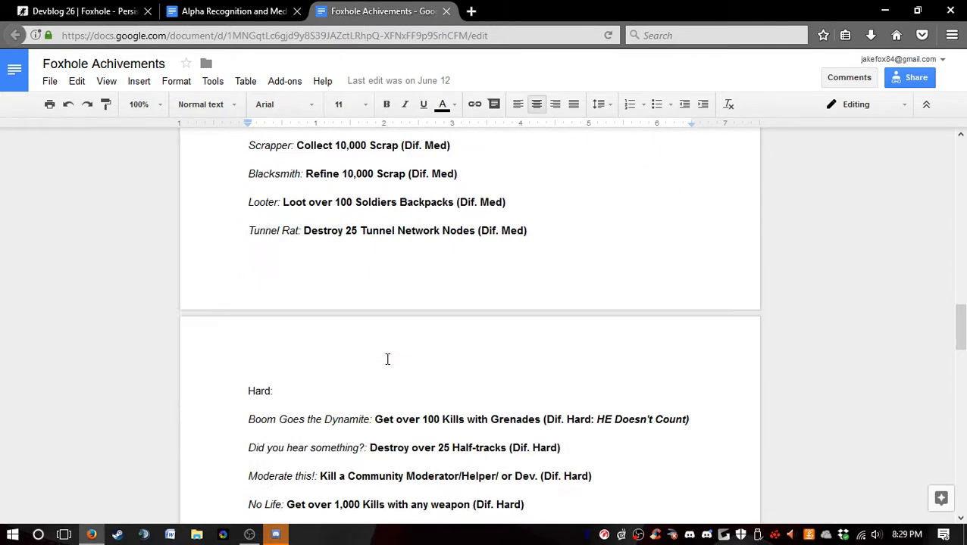
Compare Foxhole Achivements' Hard and rank achievements against the medal list, ending on the medal list.
scroll(down, 3)
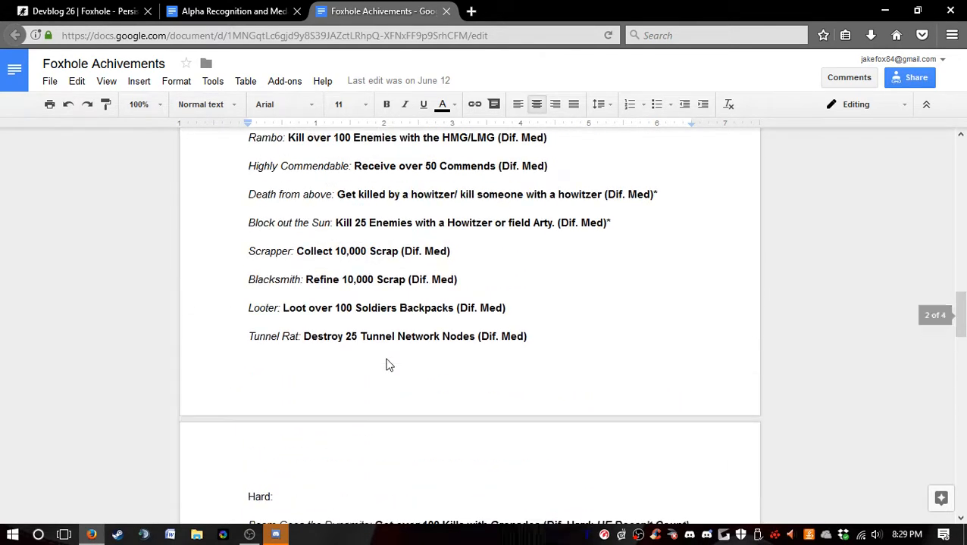
scroll(up, 3)
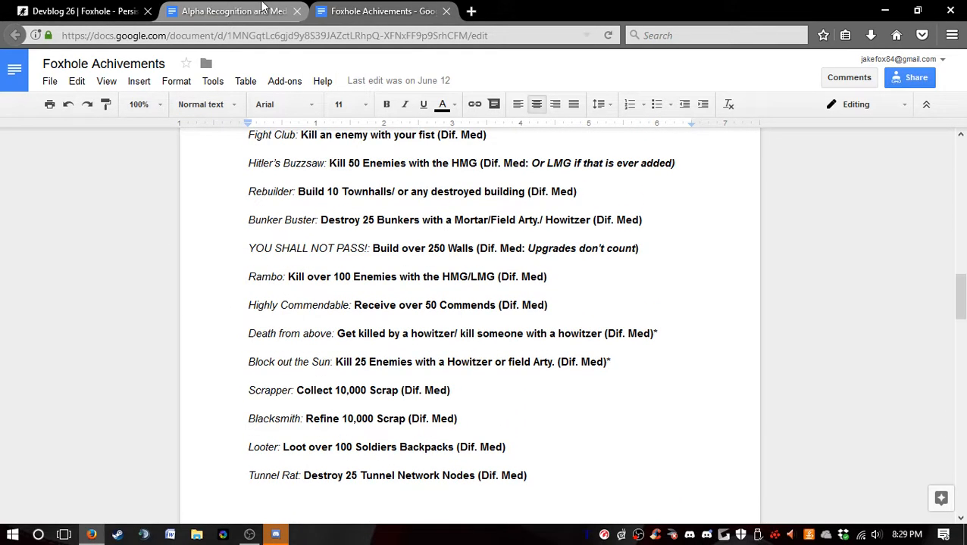
click(231, 10)
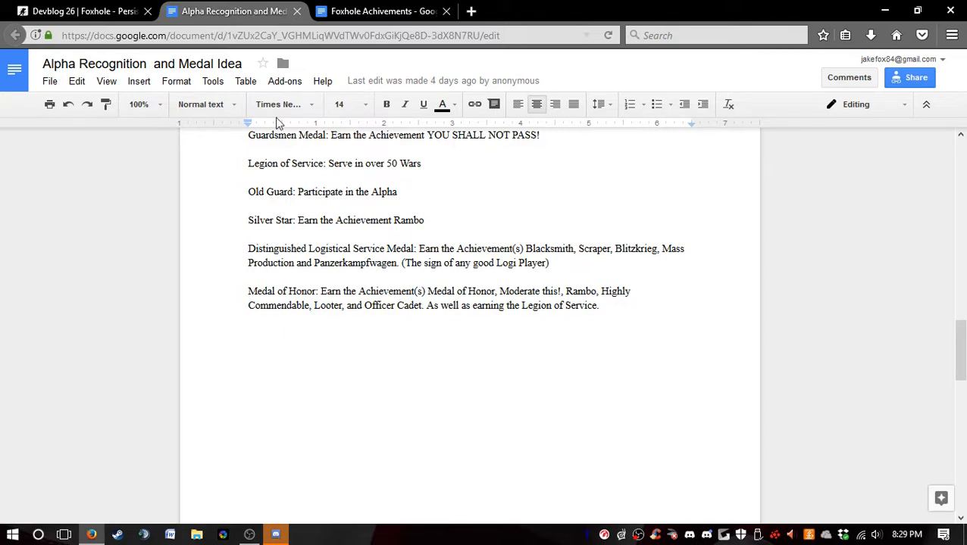
click(383, 11)
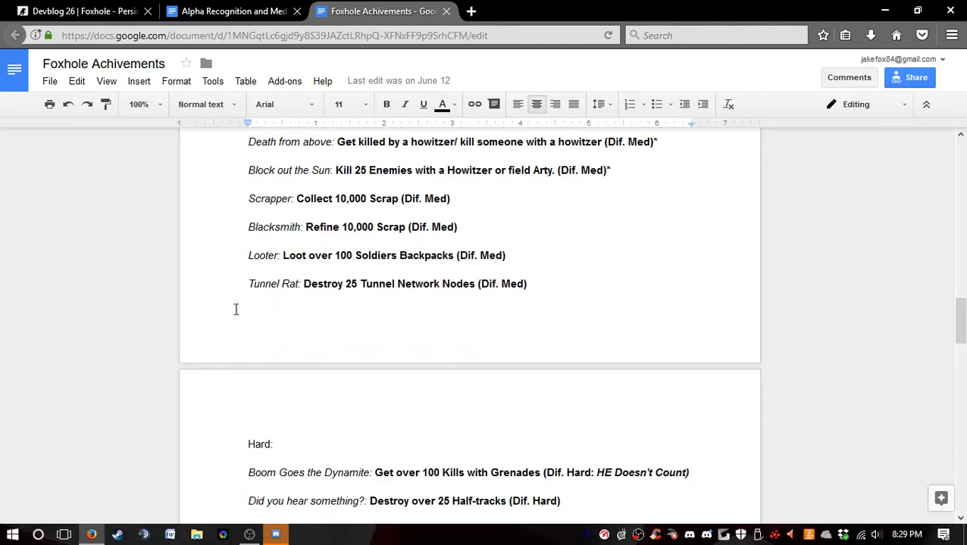
click(231, 11)
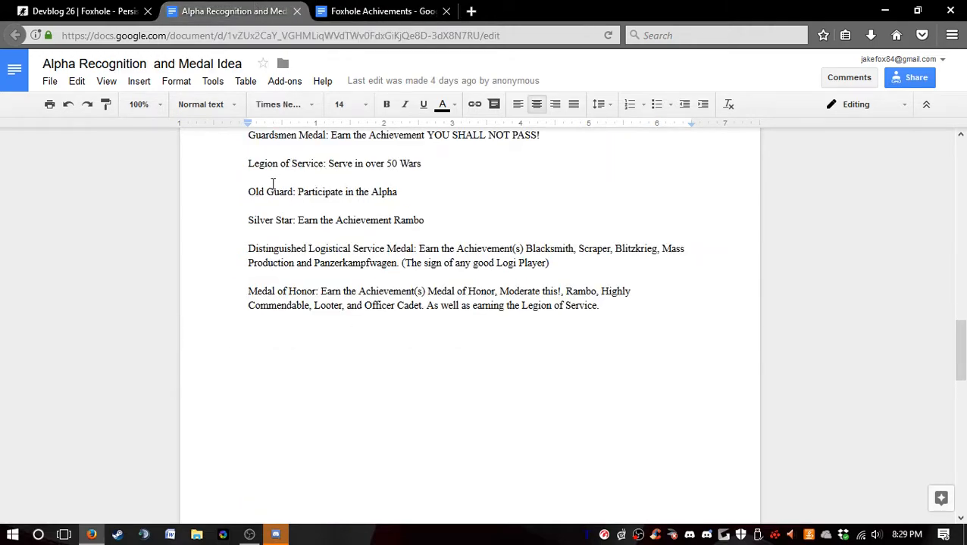
click(383, 10)
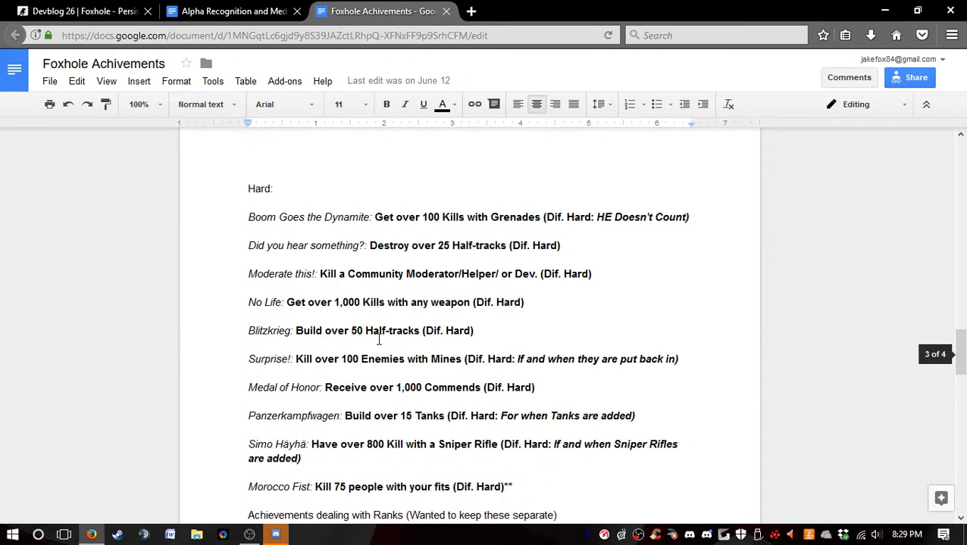
scroll(down, 3)
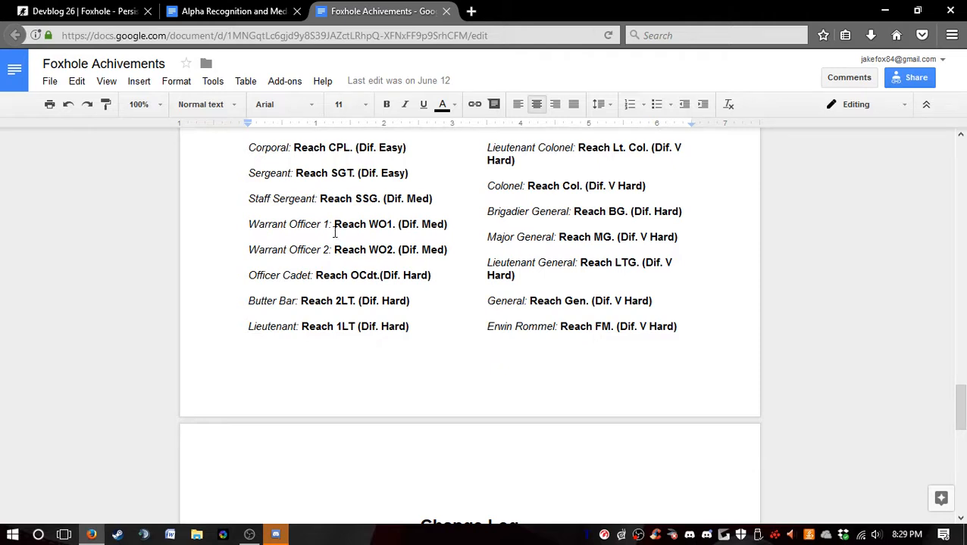
mouse_move(318, 290)
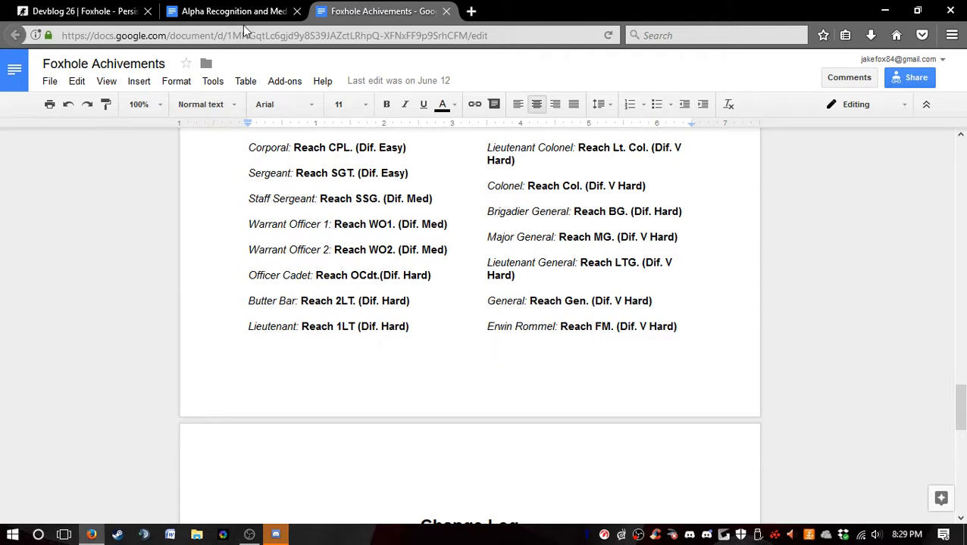
click(233, 11)
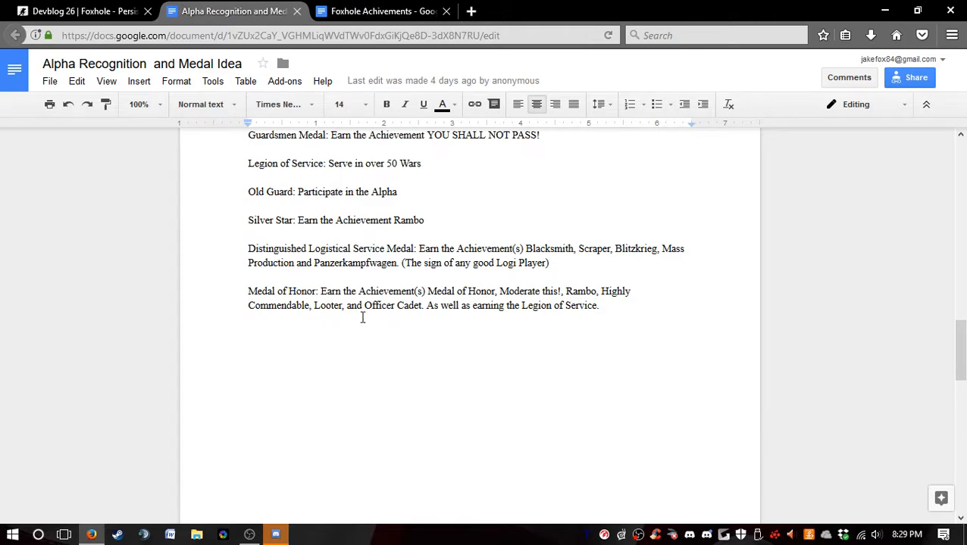
mouse_move(466, 316)
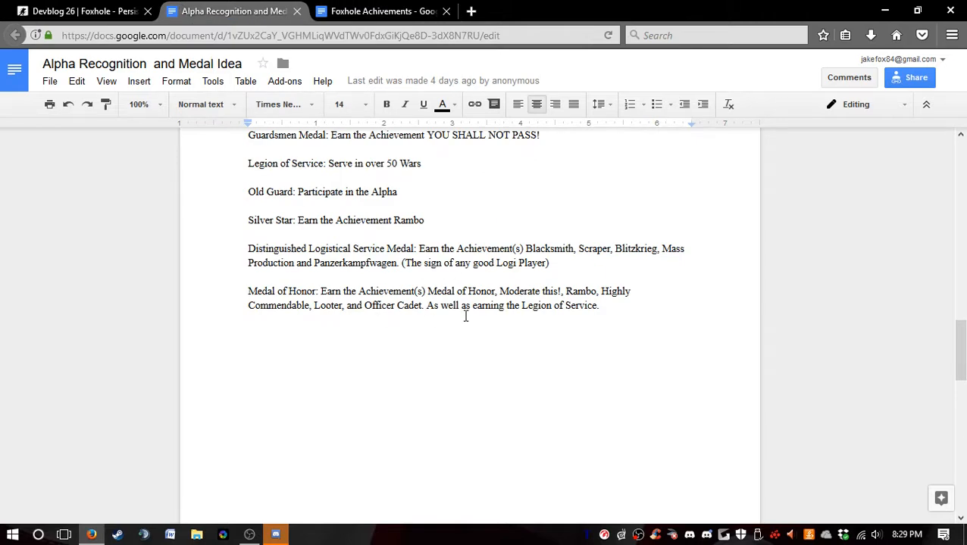
mouse_move(456, 322)
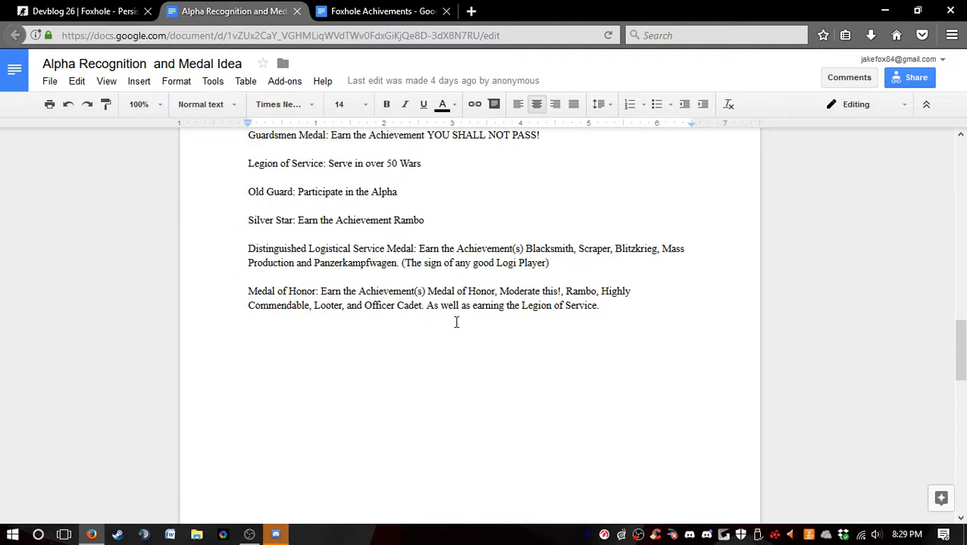
mouse_move(253, 163)
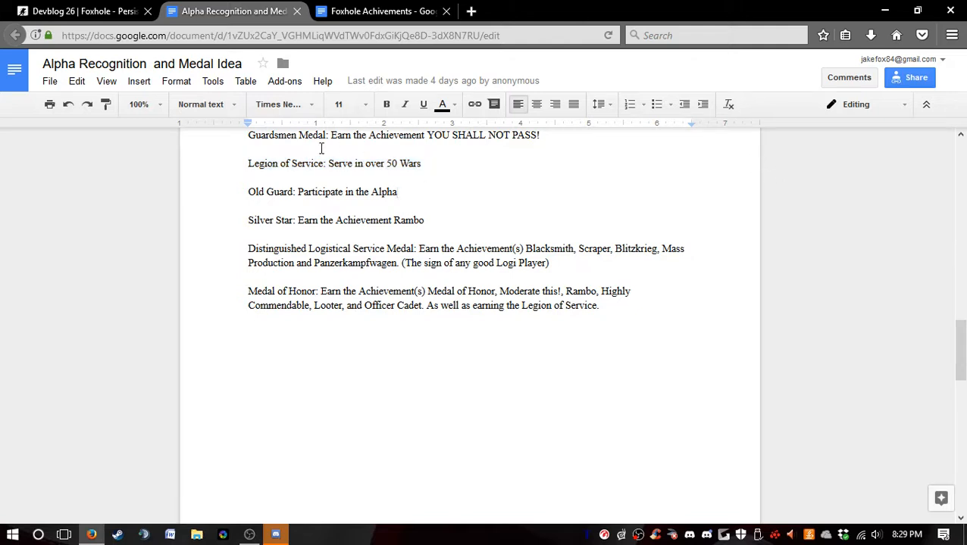
mouse_move(427, 199)
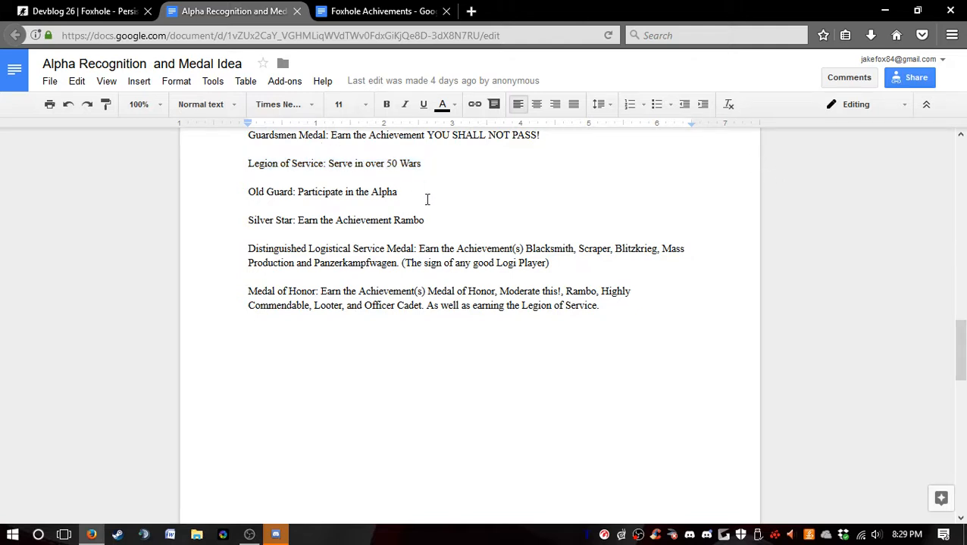
click(76, 11)
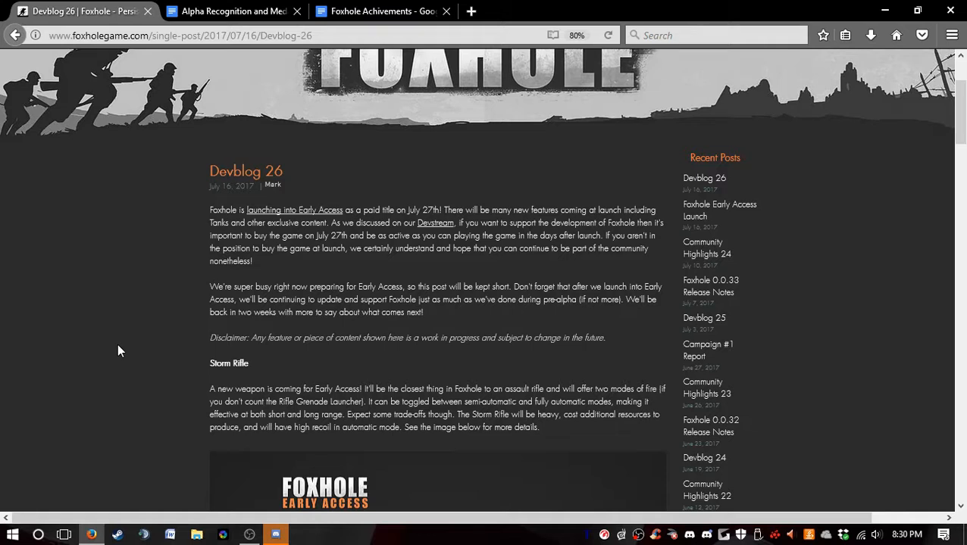
click(907, 534)
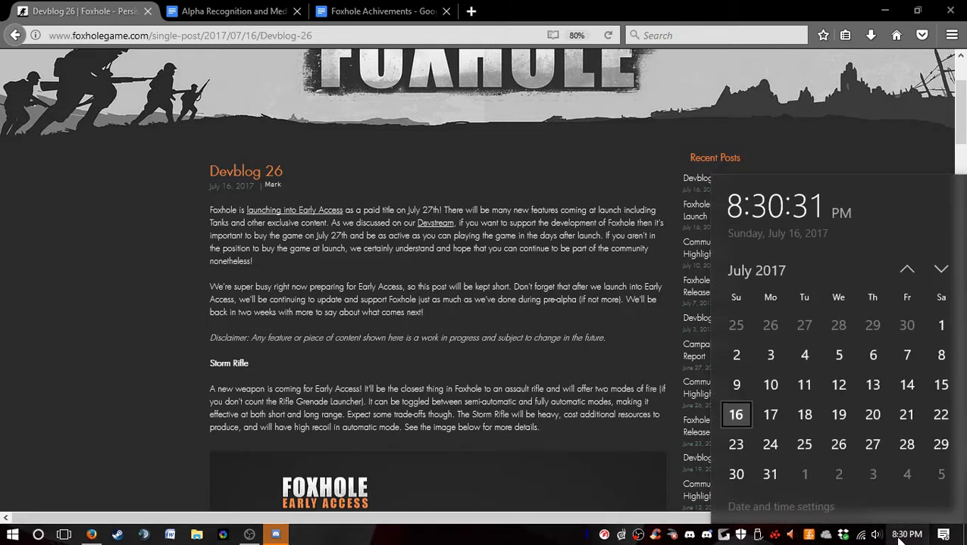
click(823, 471)
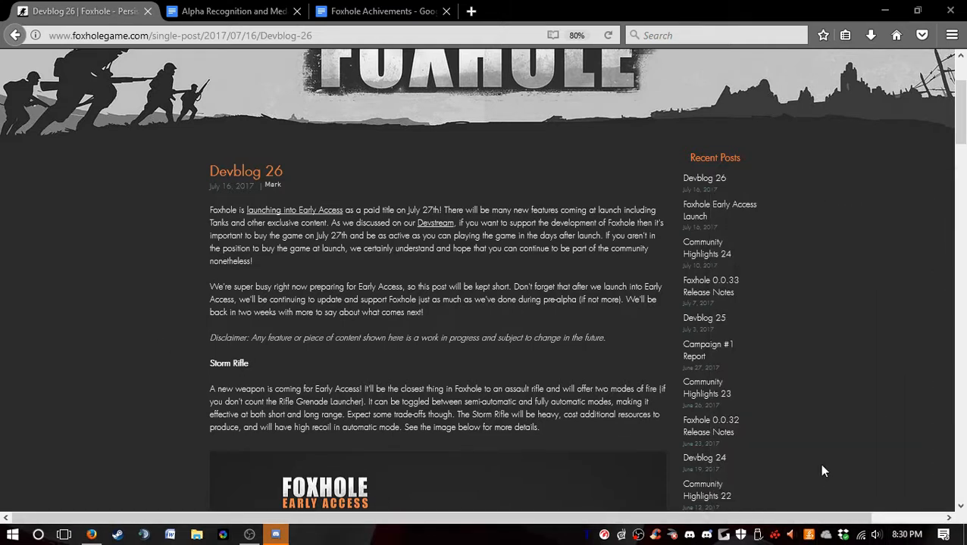